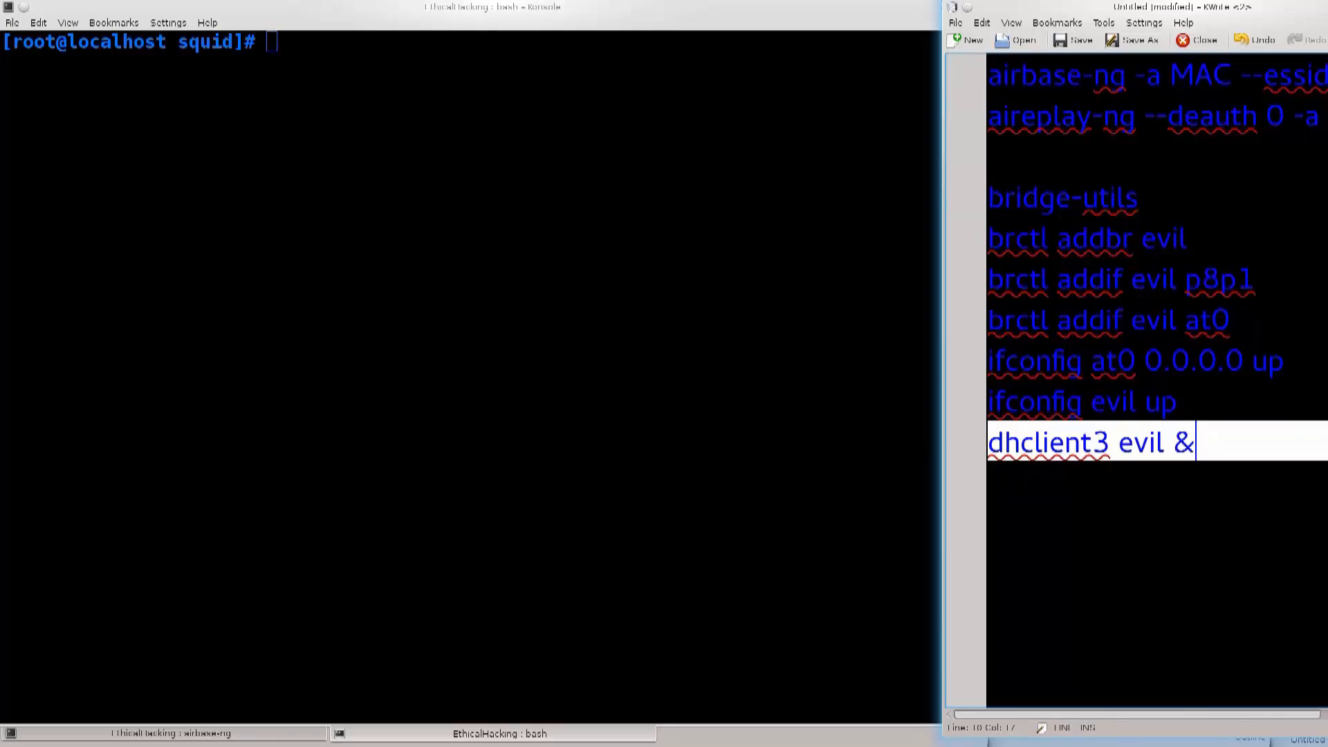
Search the package repositories for bridge-utils with 'yum search bridge-utils'.
double_click(1062, 196)
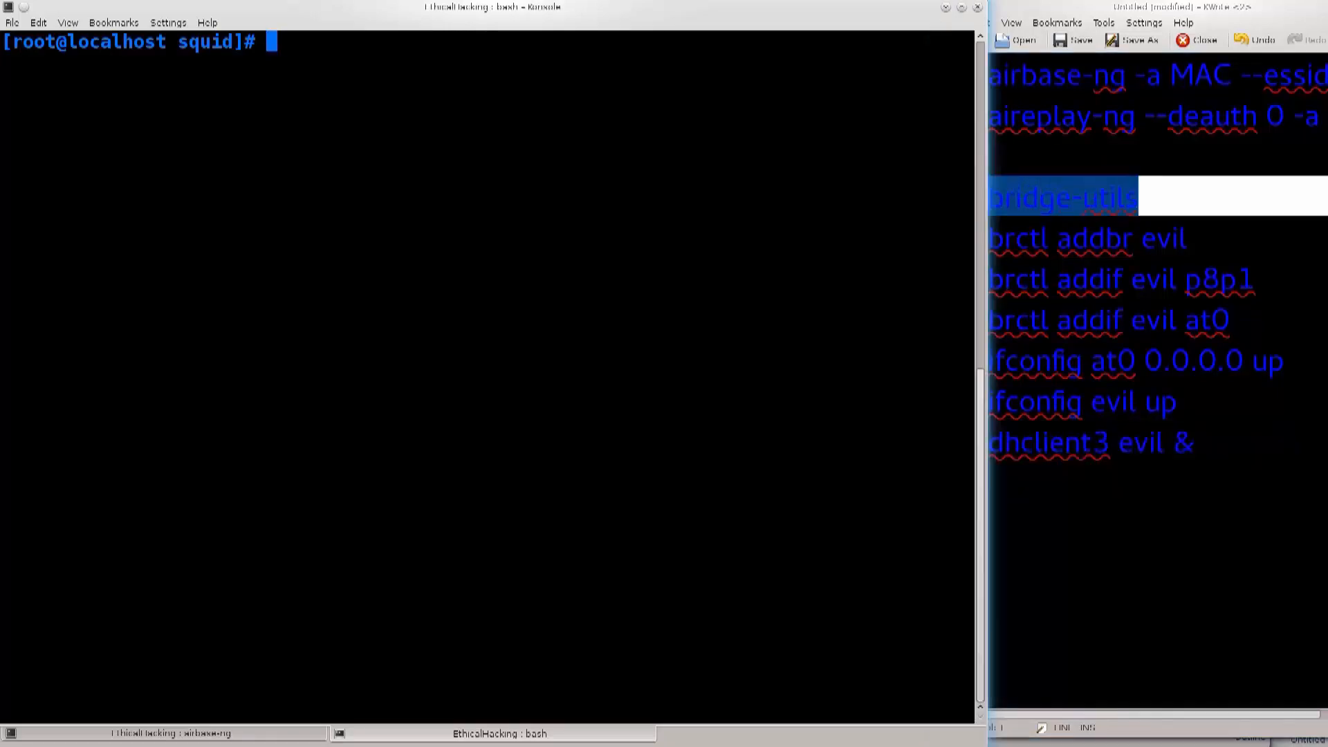
text(yum)
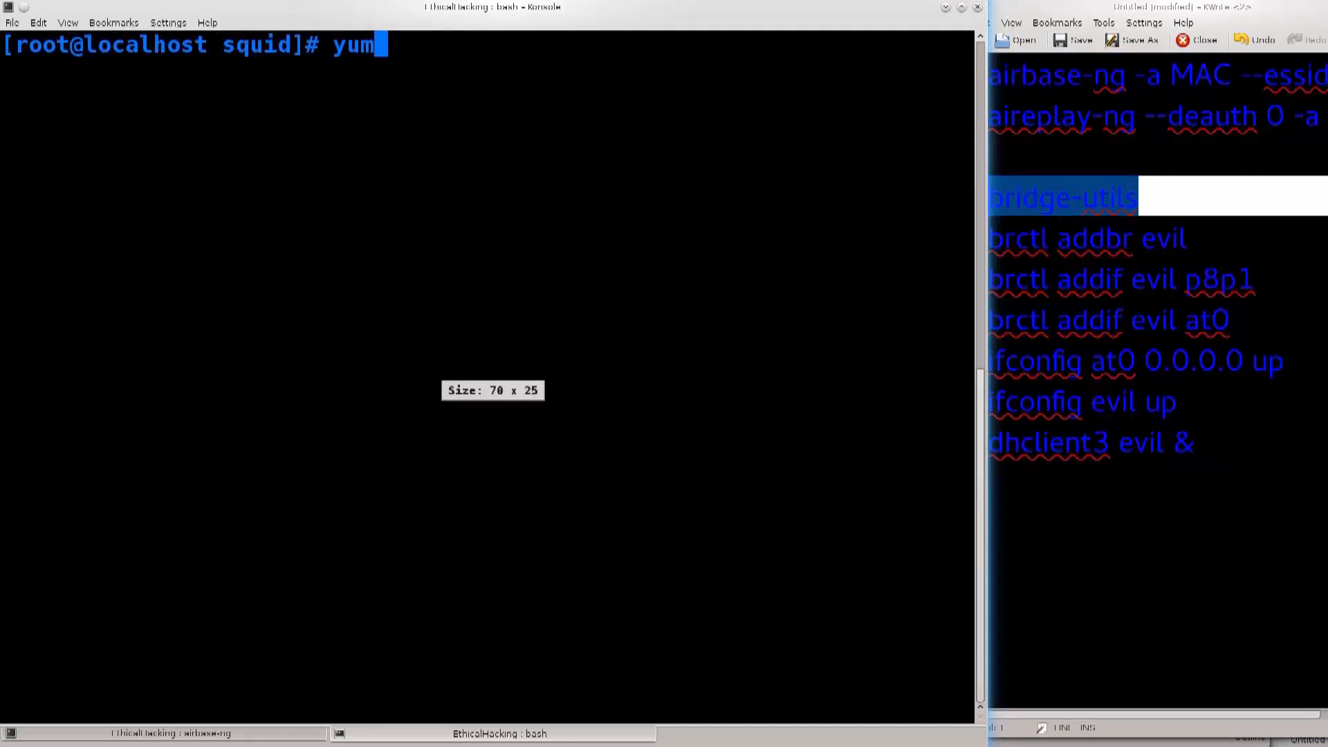
text(search)
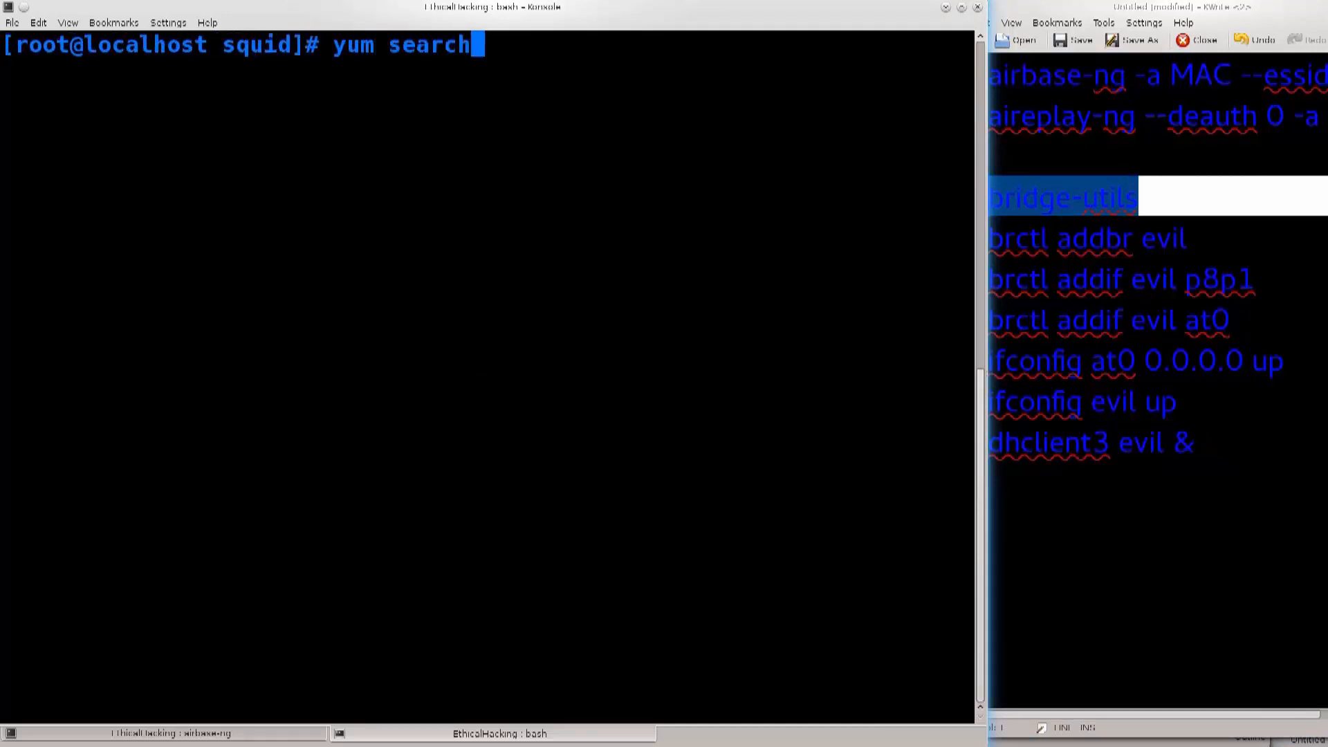
right_click(1062, 196)
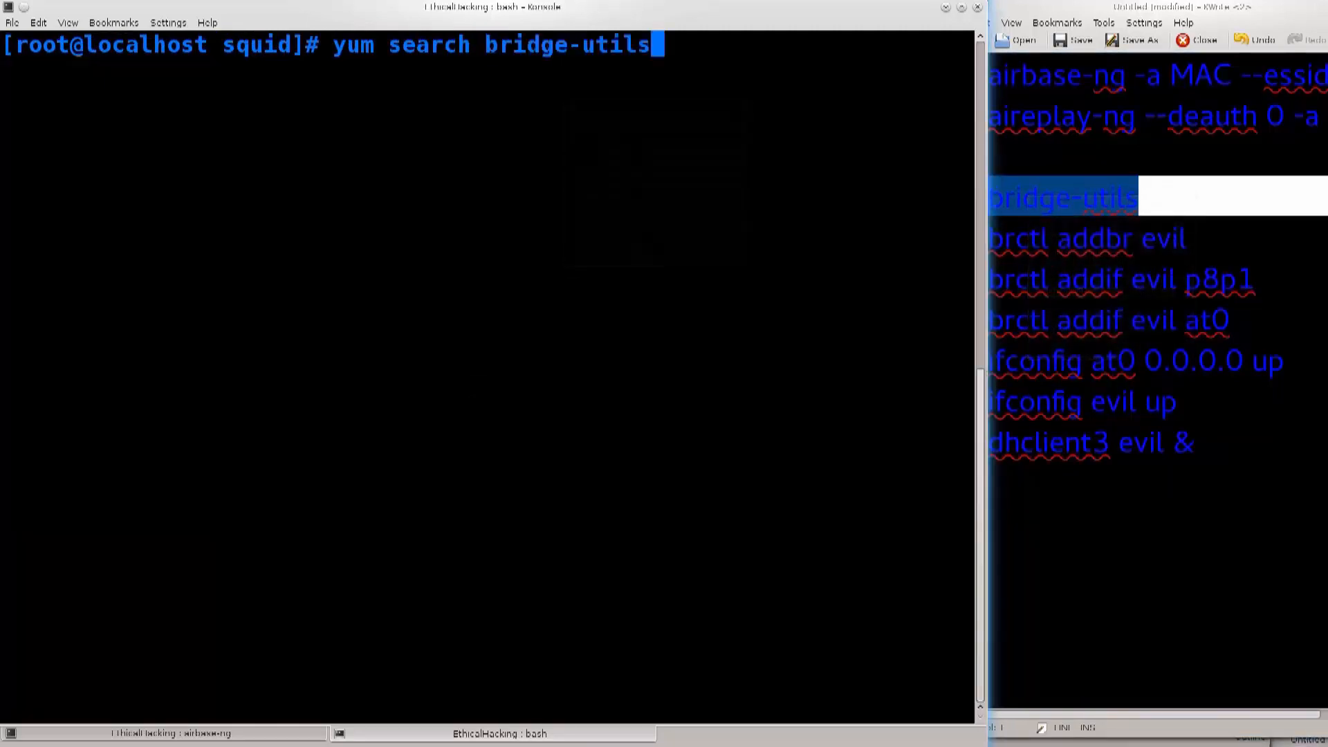
key(Return)
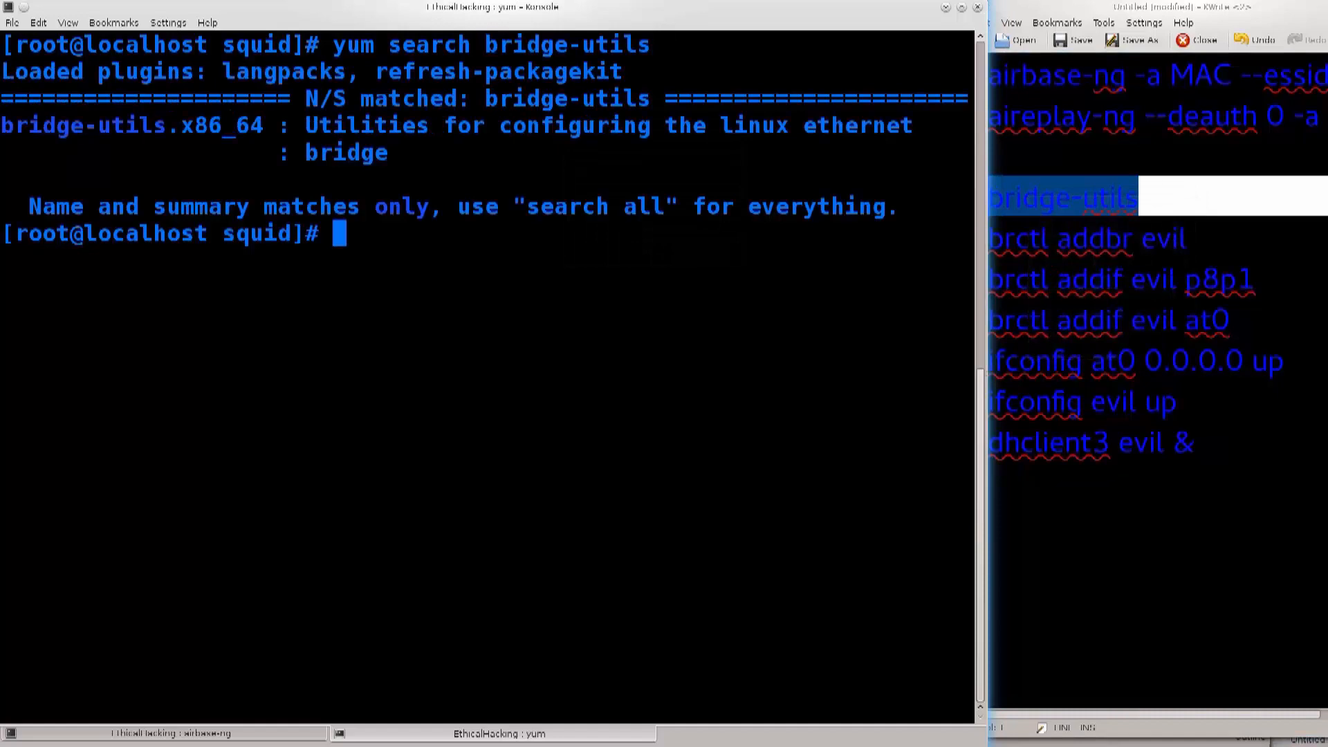
Start composing 'yum install bridge-utils -y', then discard the unfinished command.
double_click(119, 126)
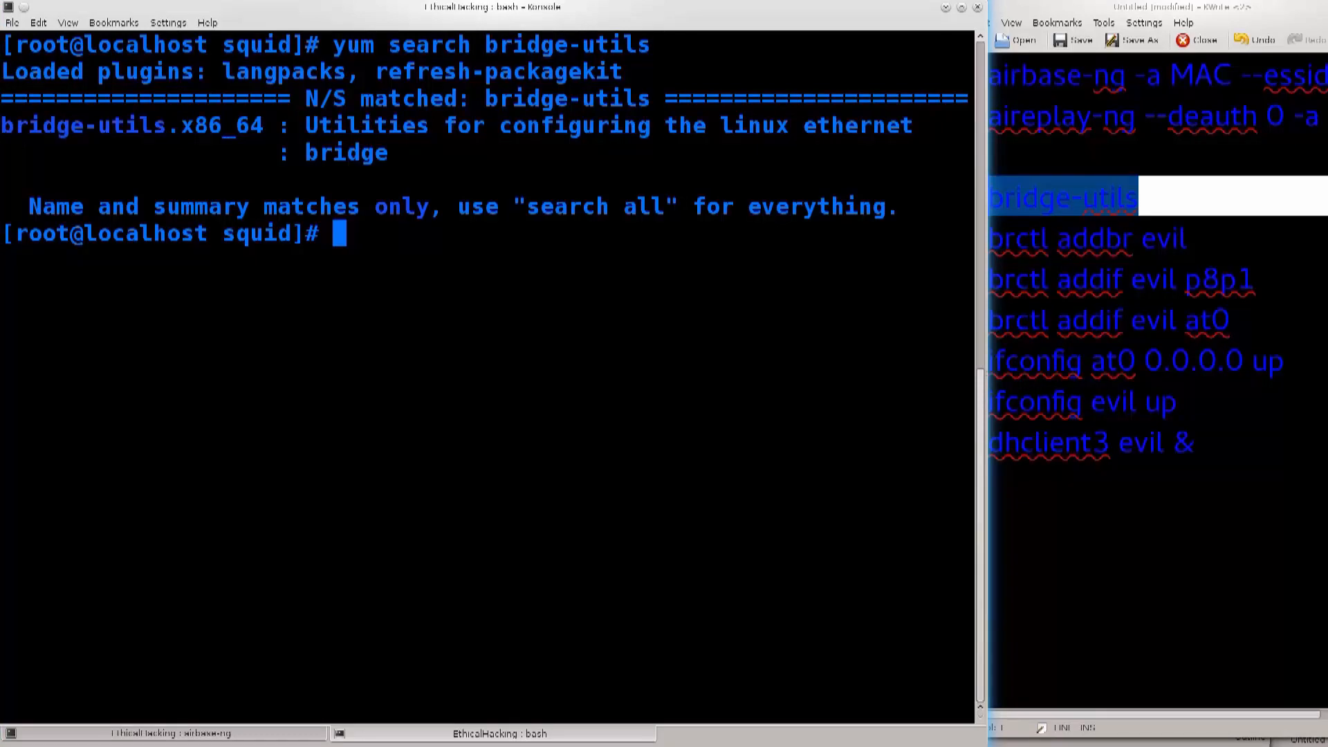
text(yum)
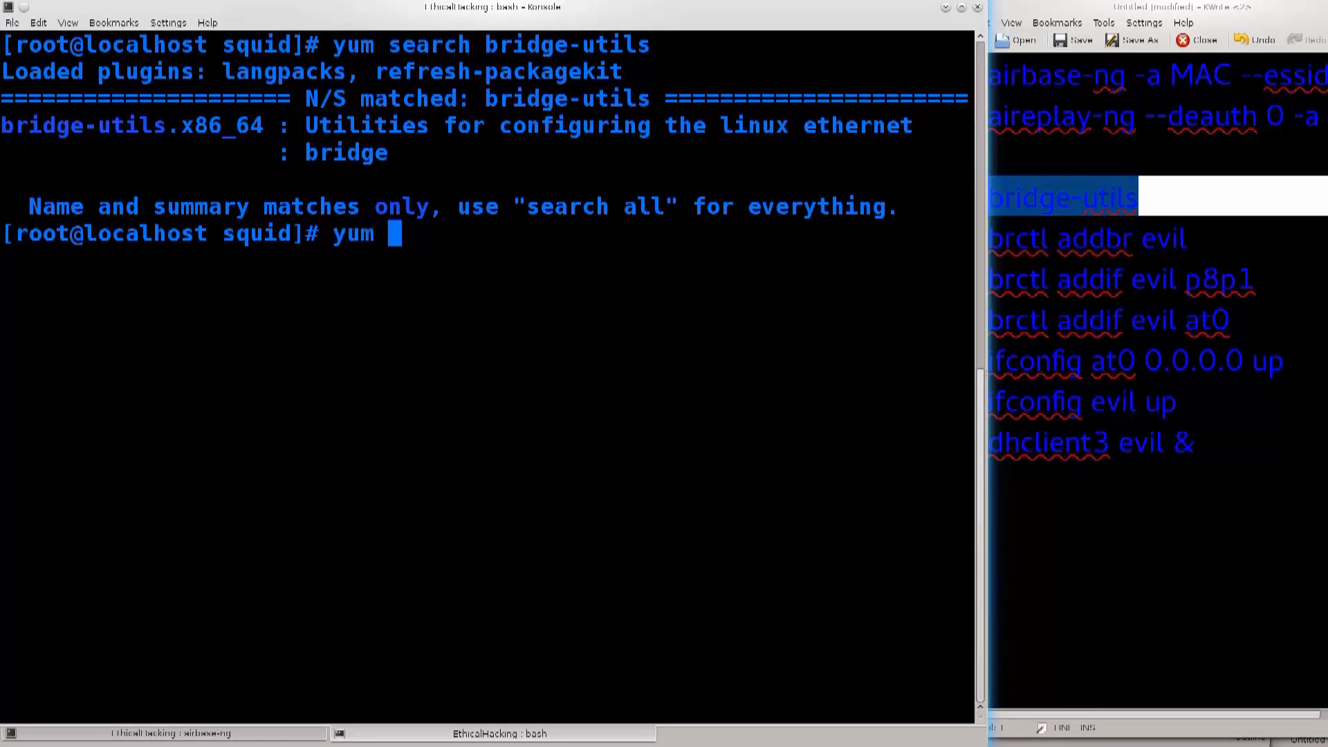
text(install)
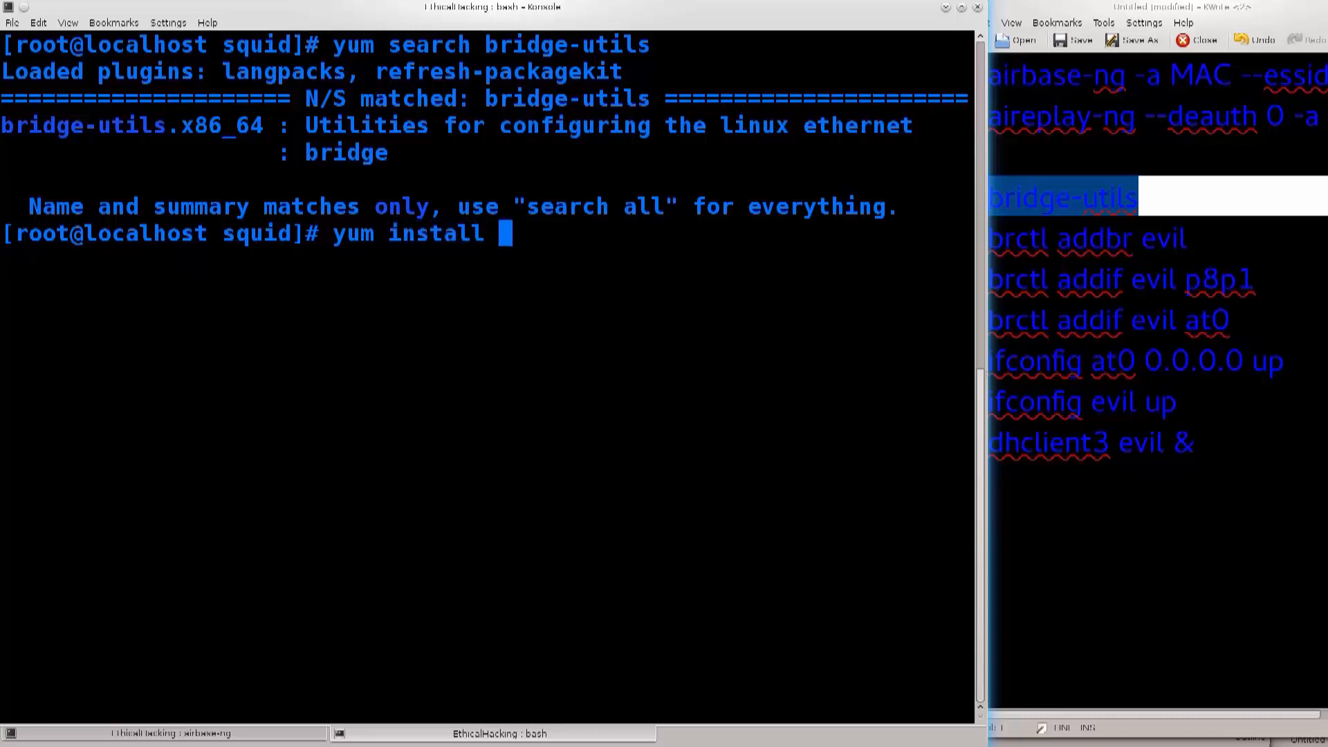
text(bridge-utils)
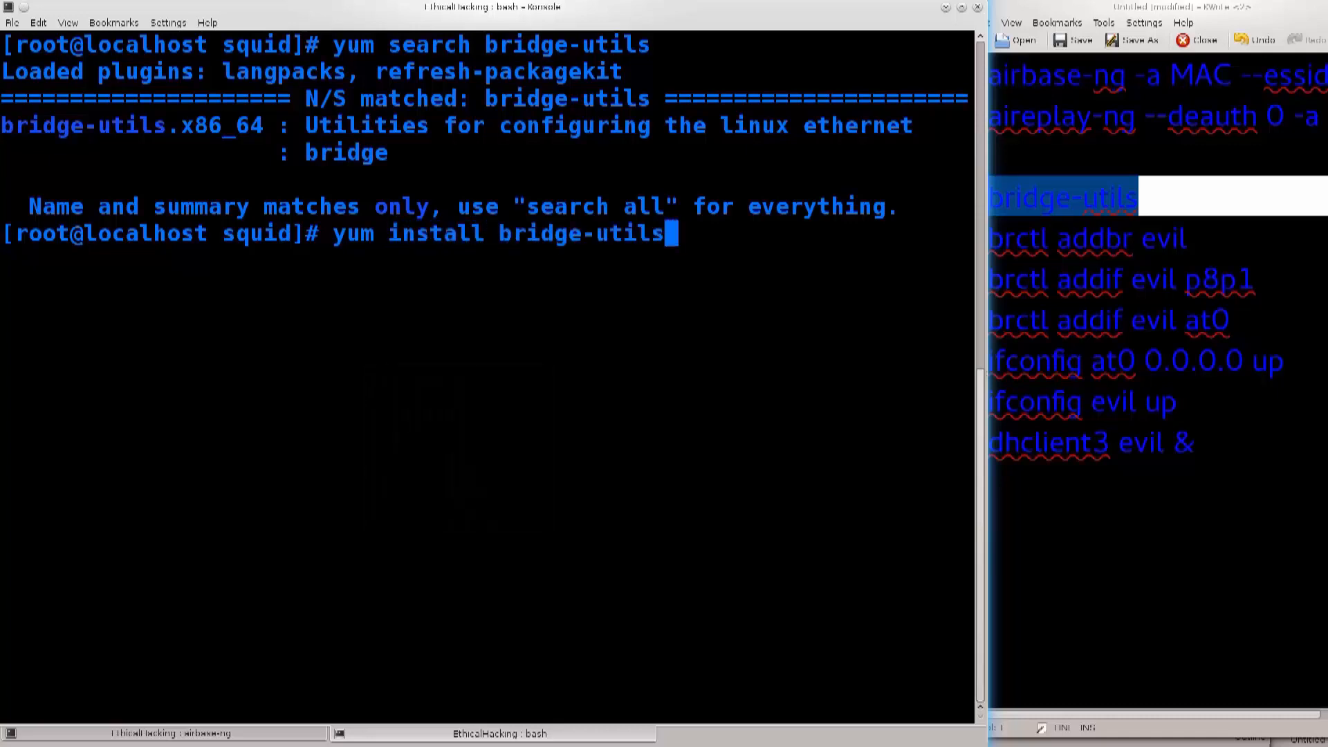
double_click(213, 126)
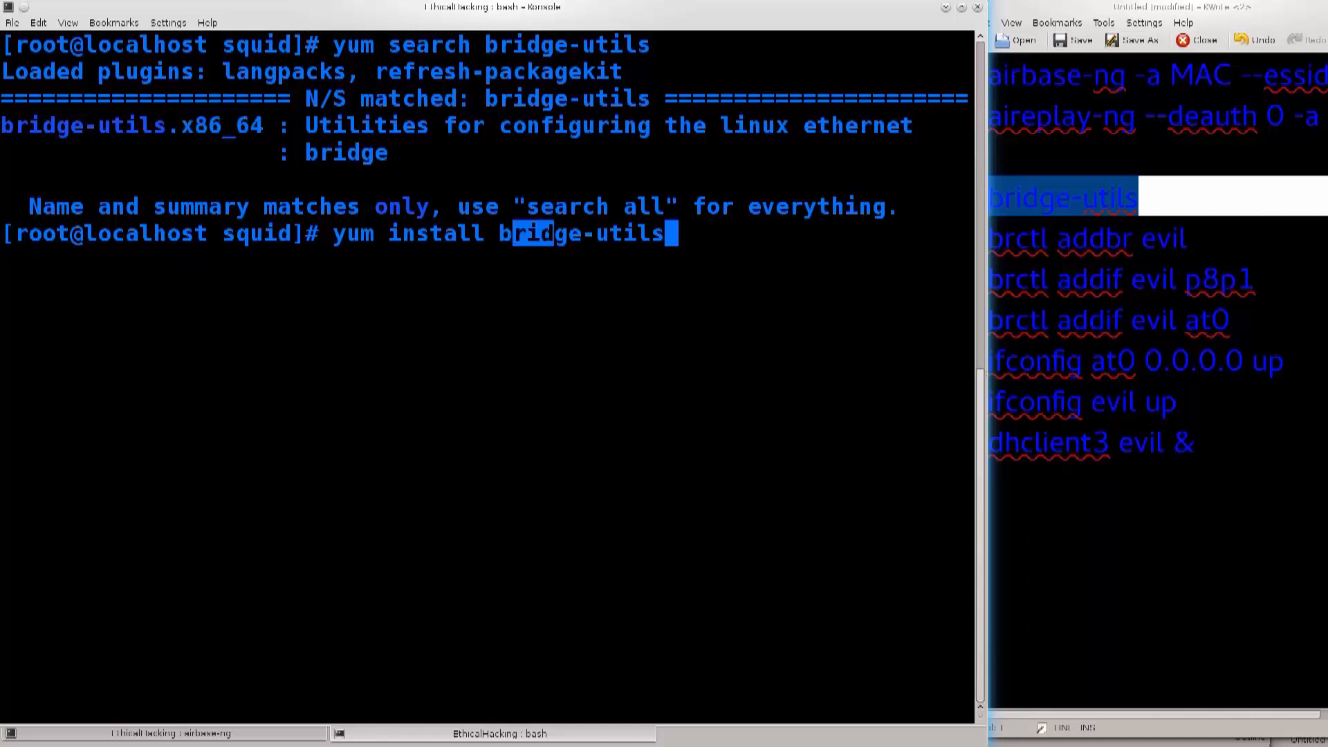
text(-y)
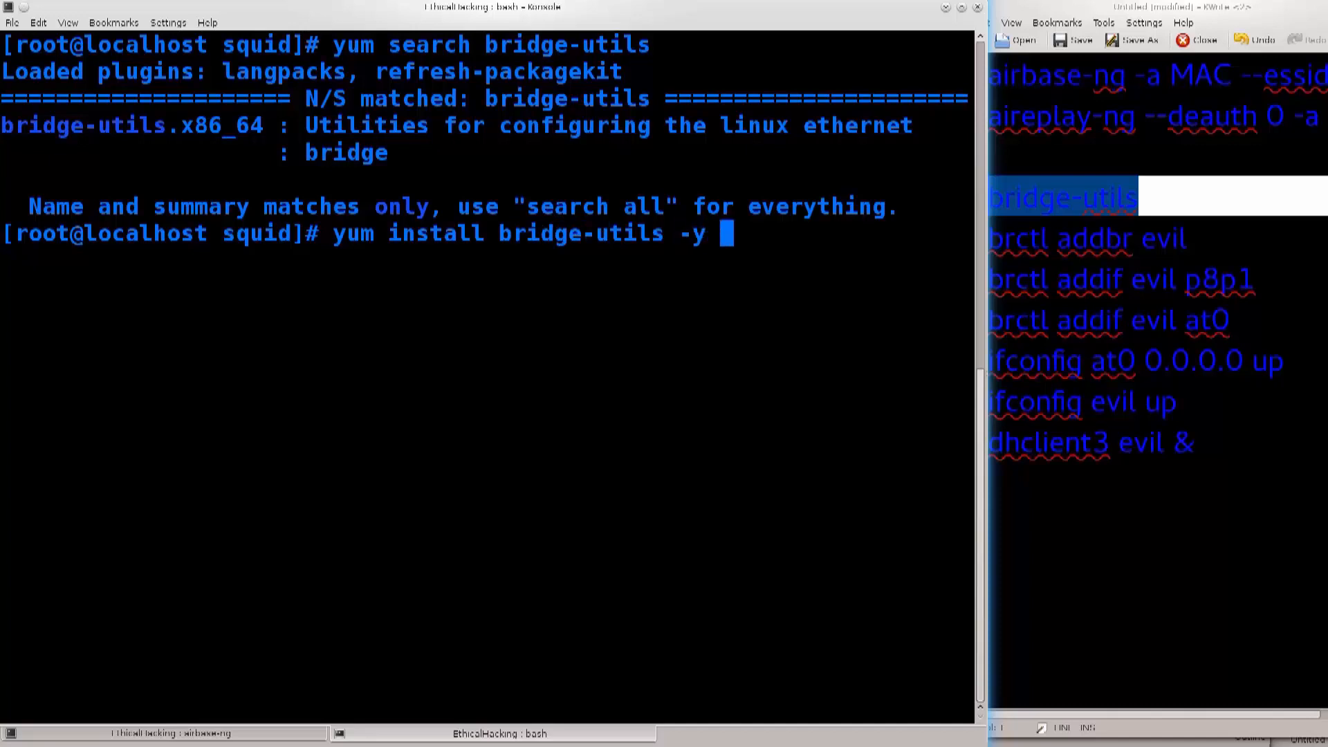
key(ctrl+c)
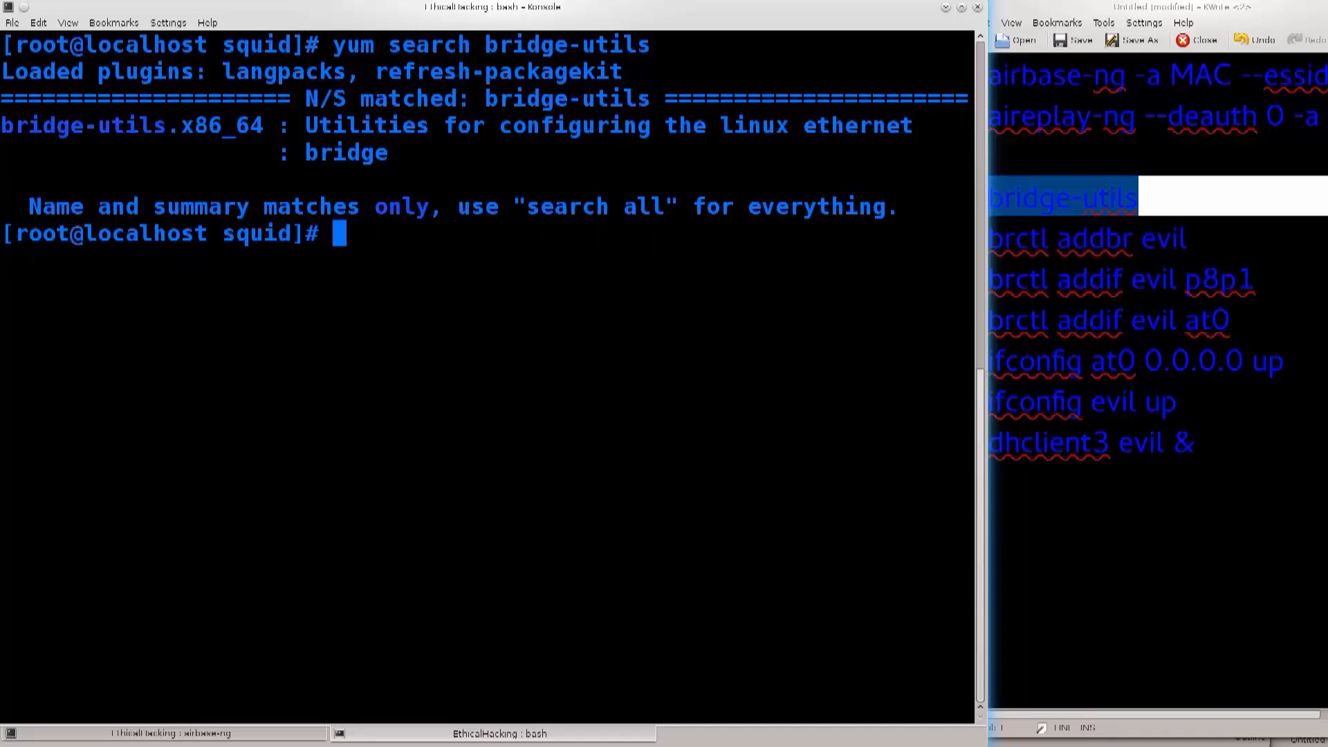
Clear the terminal and run 'brctl addbr evil', which reports device evil already exists.
text(clear)
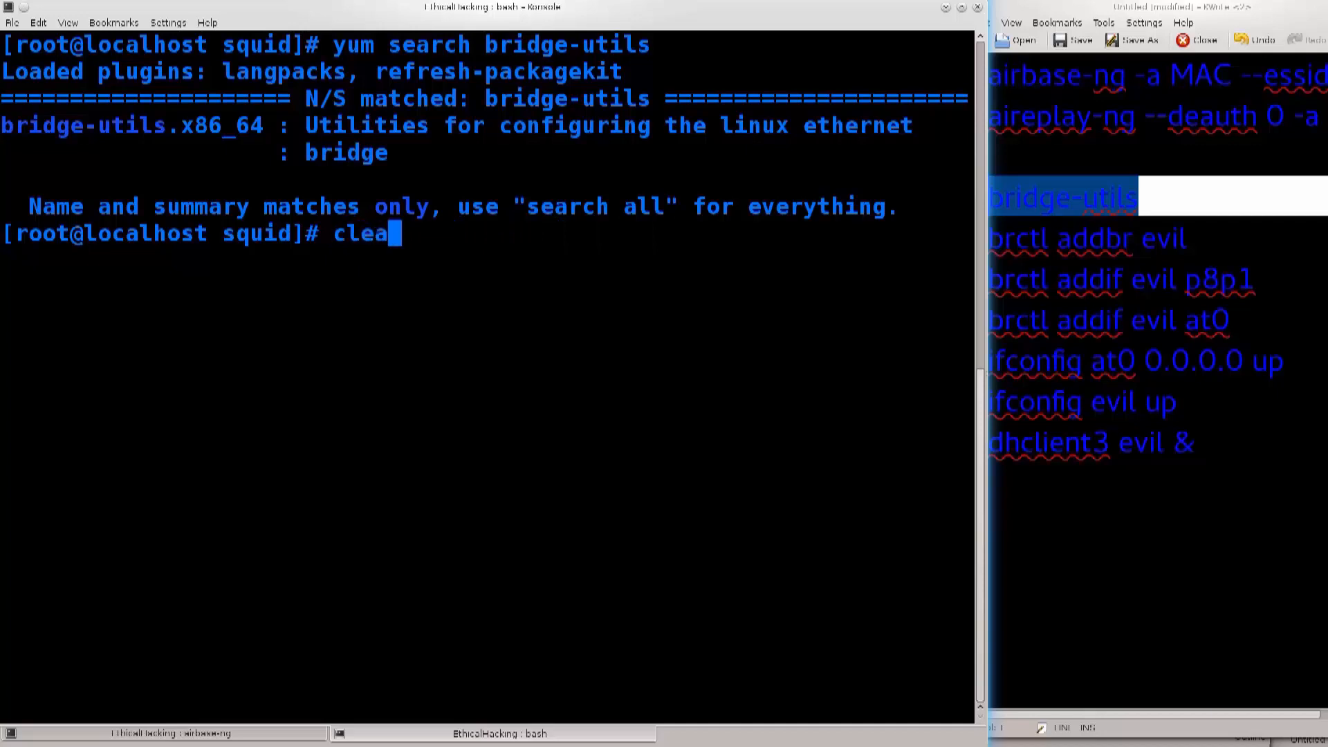
key(BackSpace)
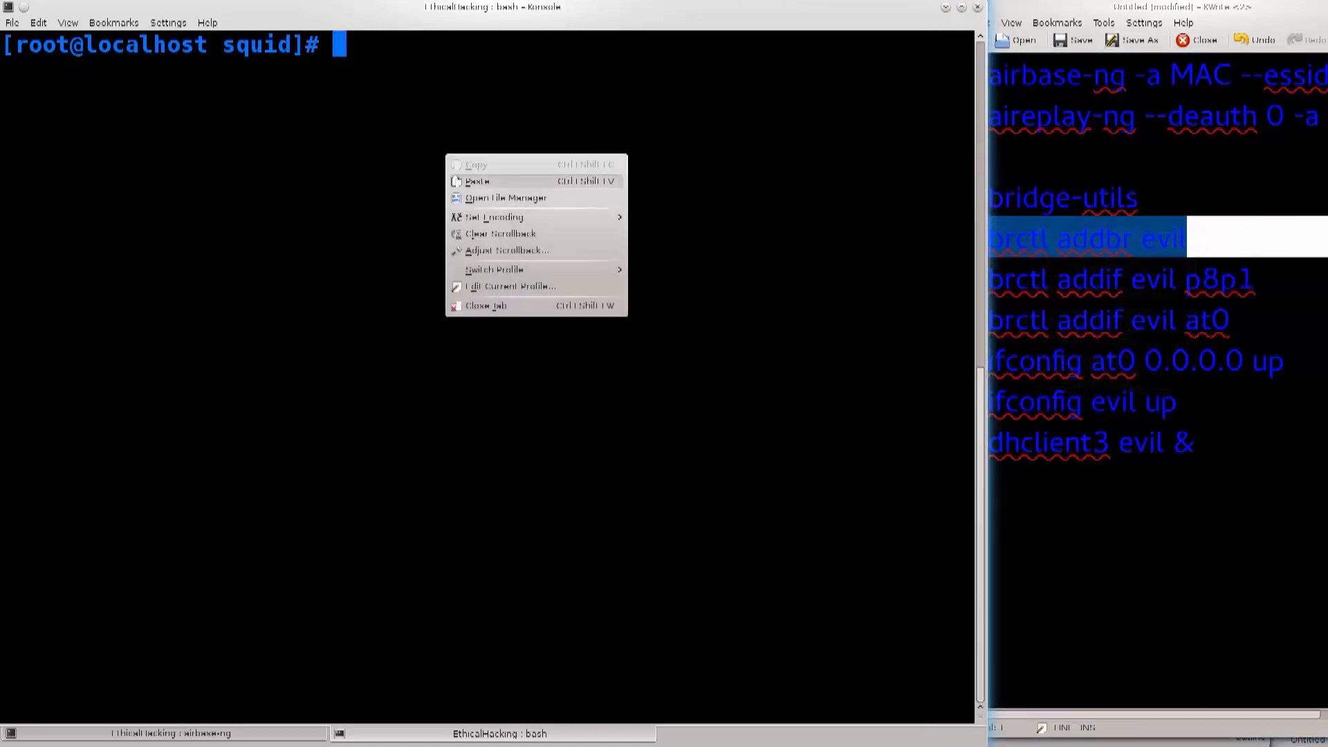
click(477, 181)
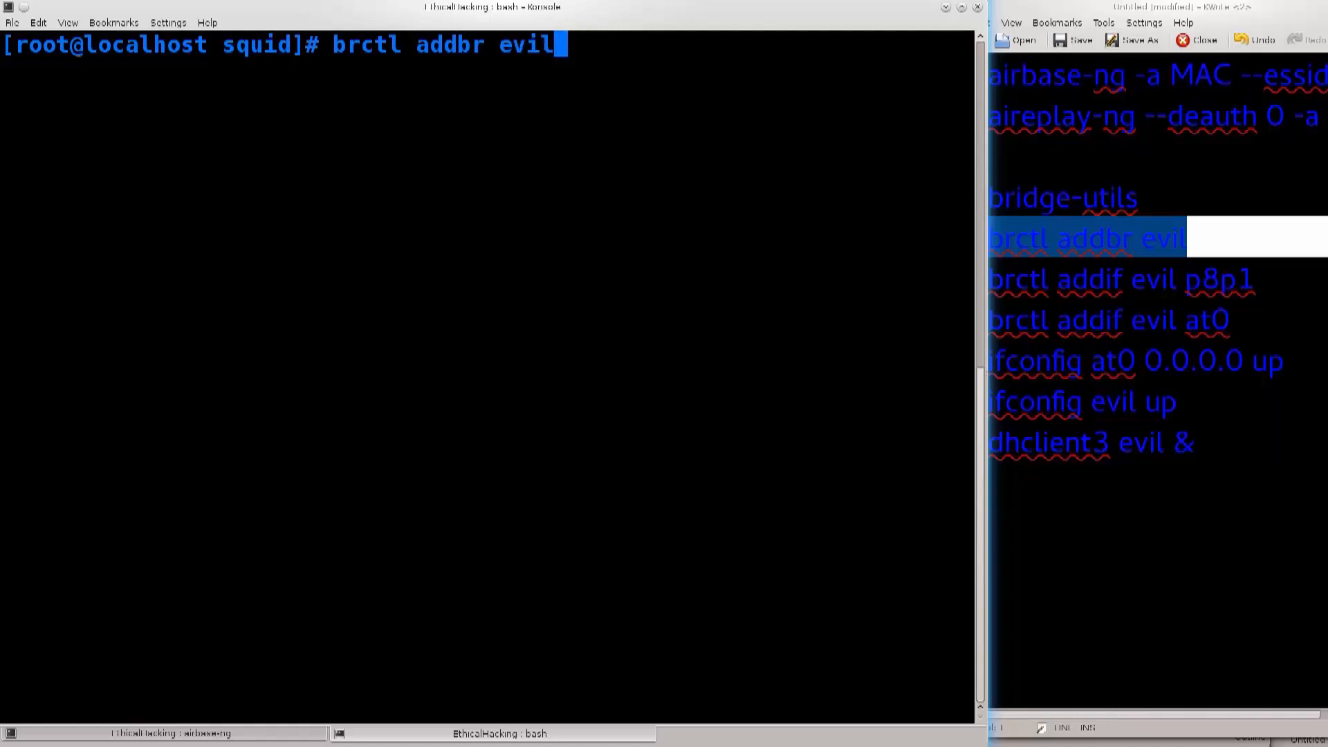
key(Return)
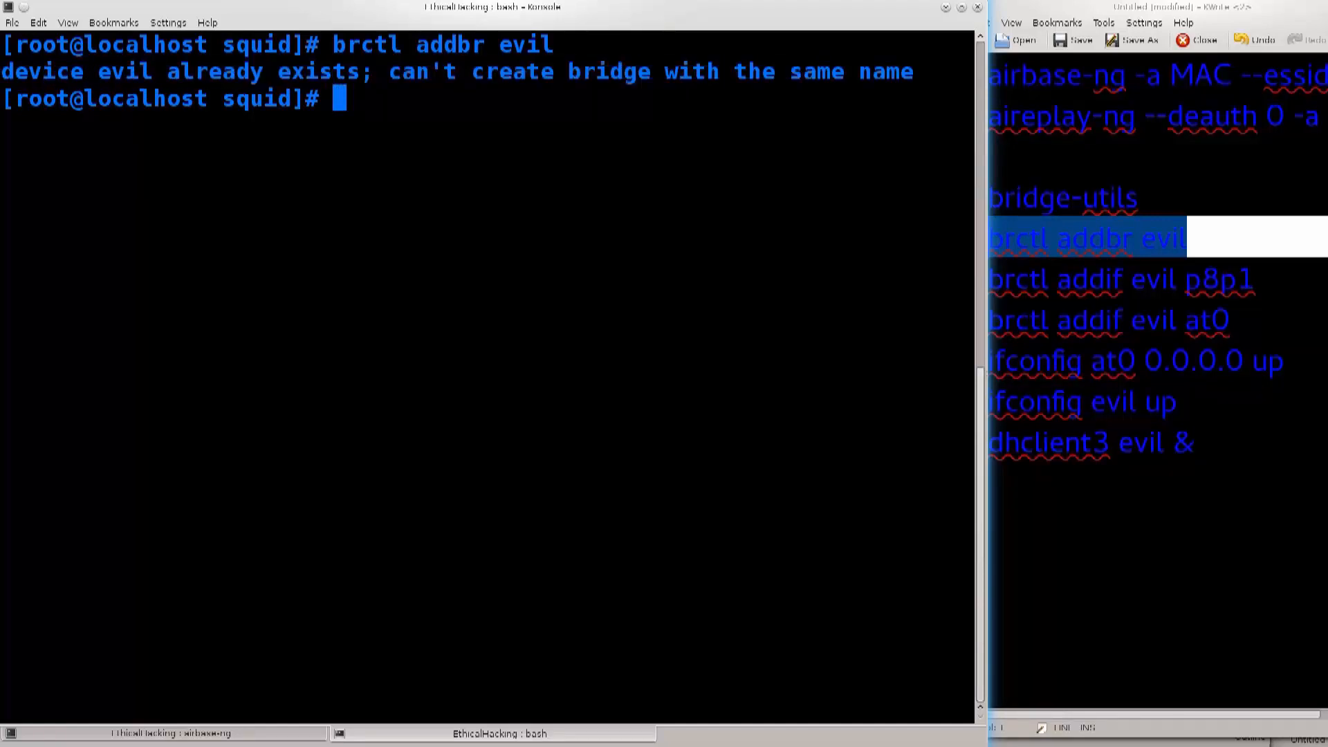
double_click(443, 44)
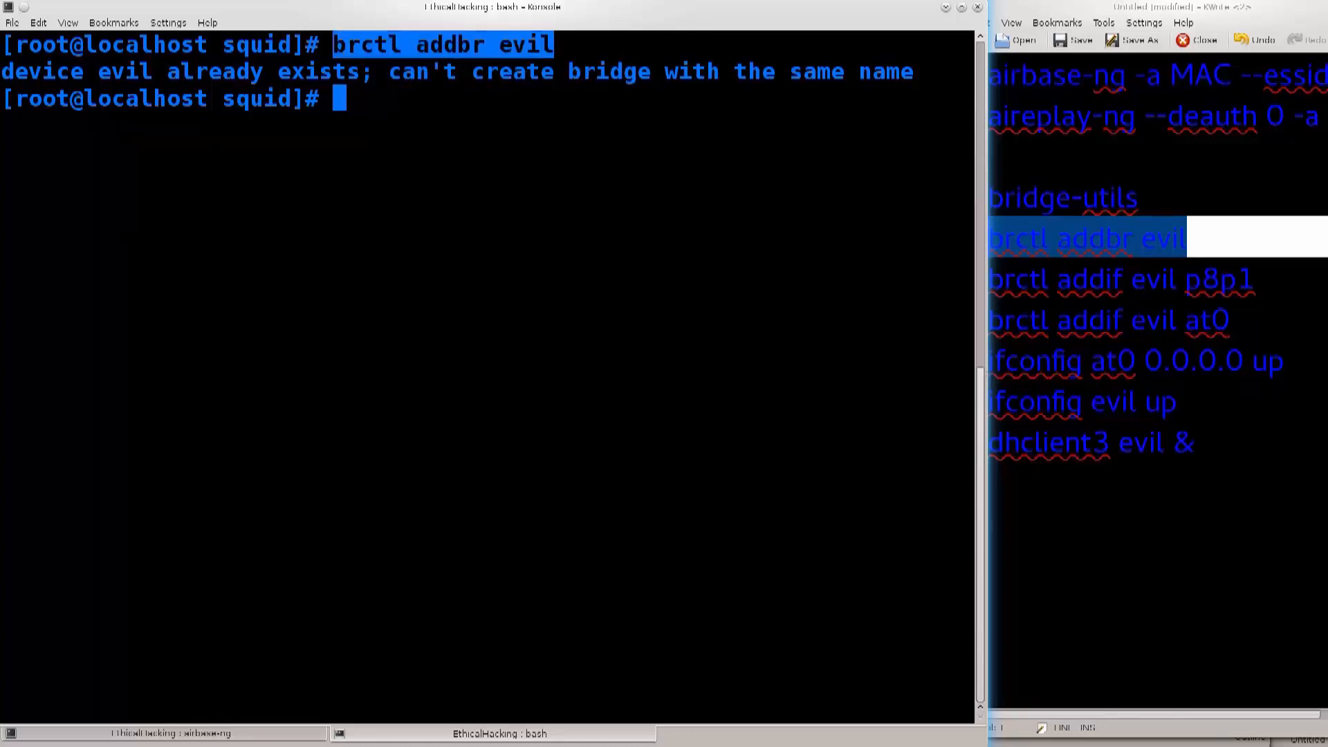
click(1107, 319)
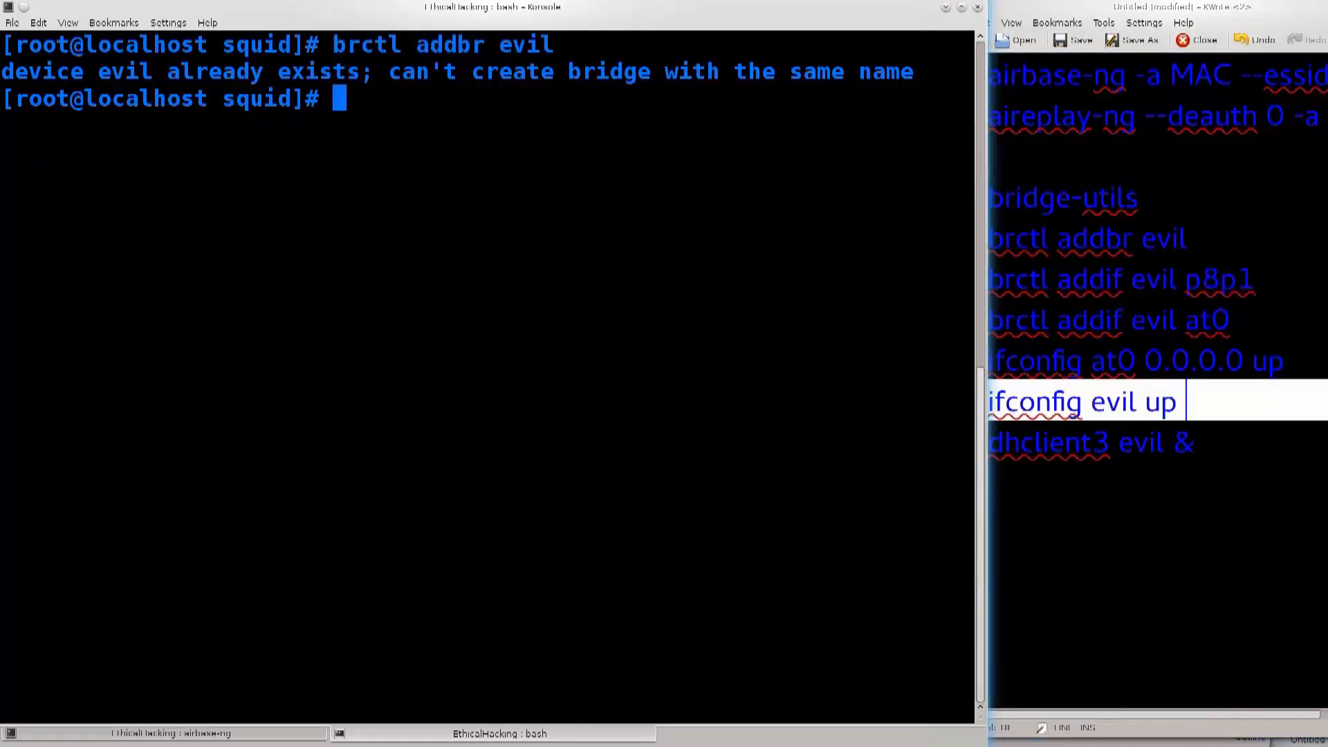
Run ifconfig to list p8p1 at 192.168.1.102, virbr1 and wlp2s0.
key(Return)
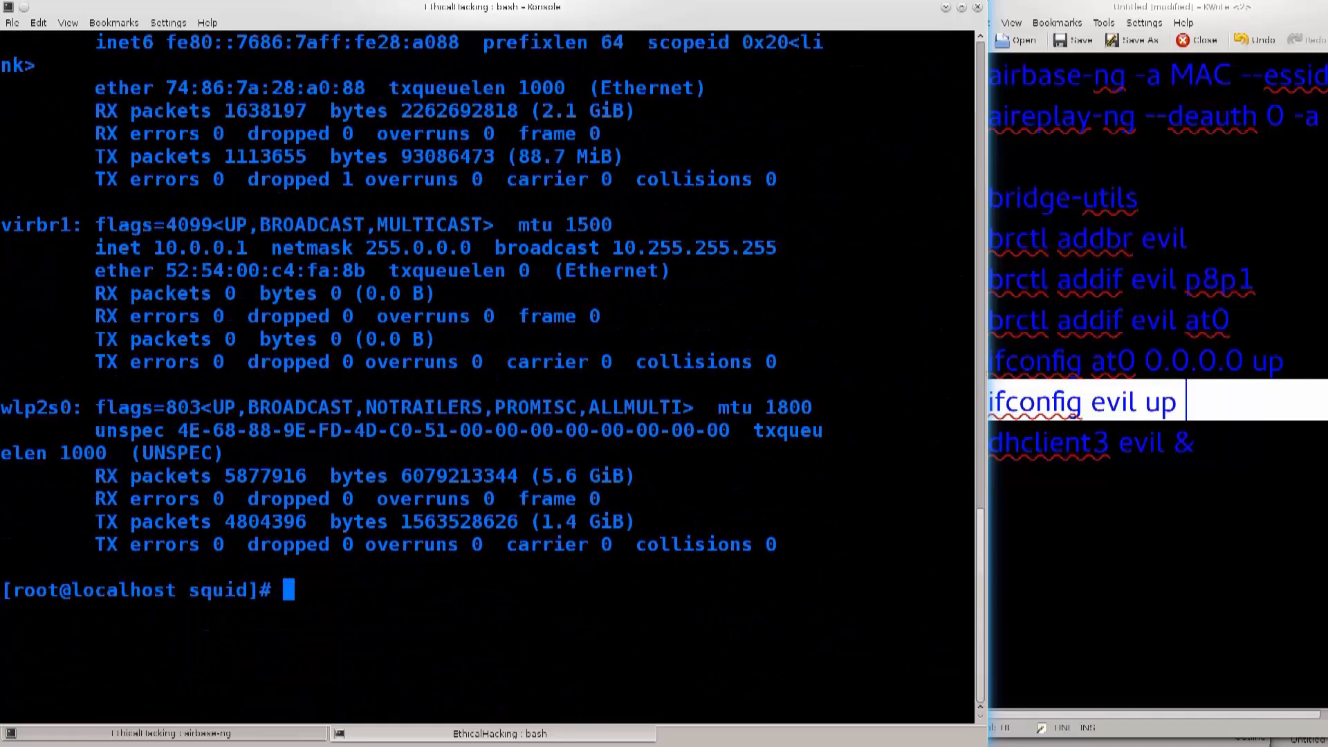
text(ifconf)
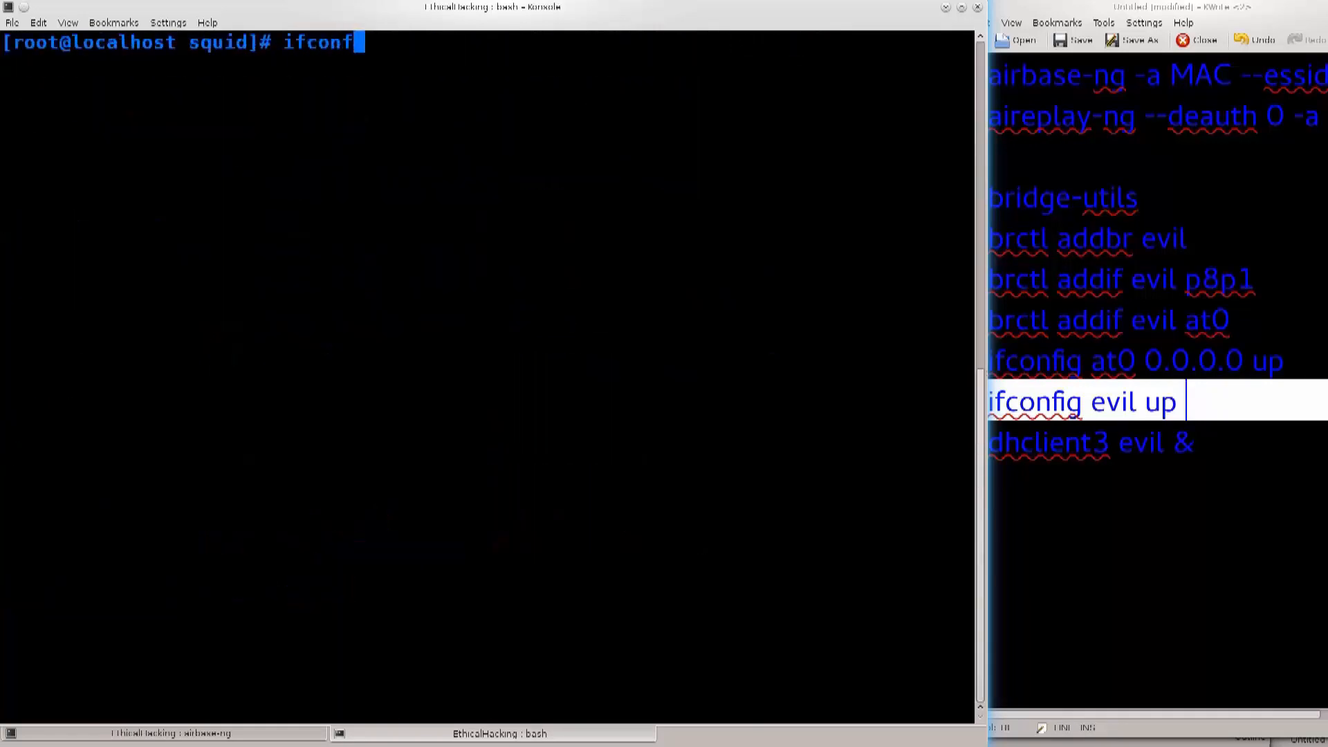
key(Return)
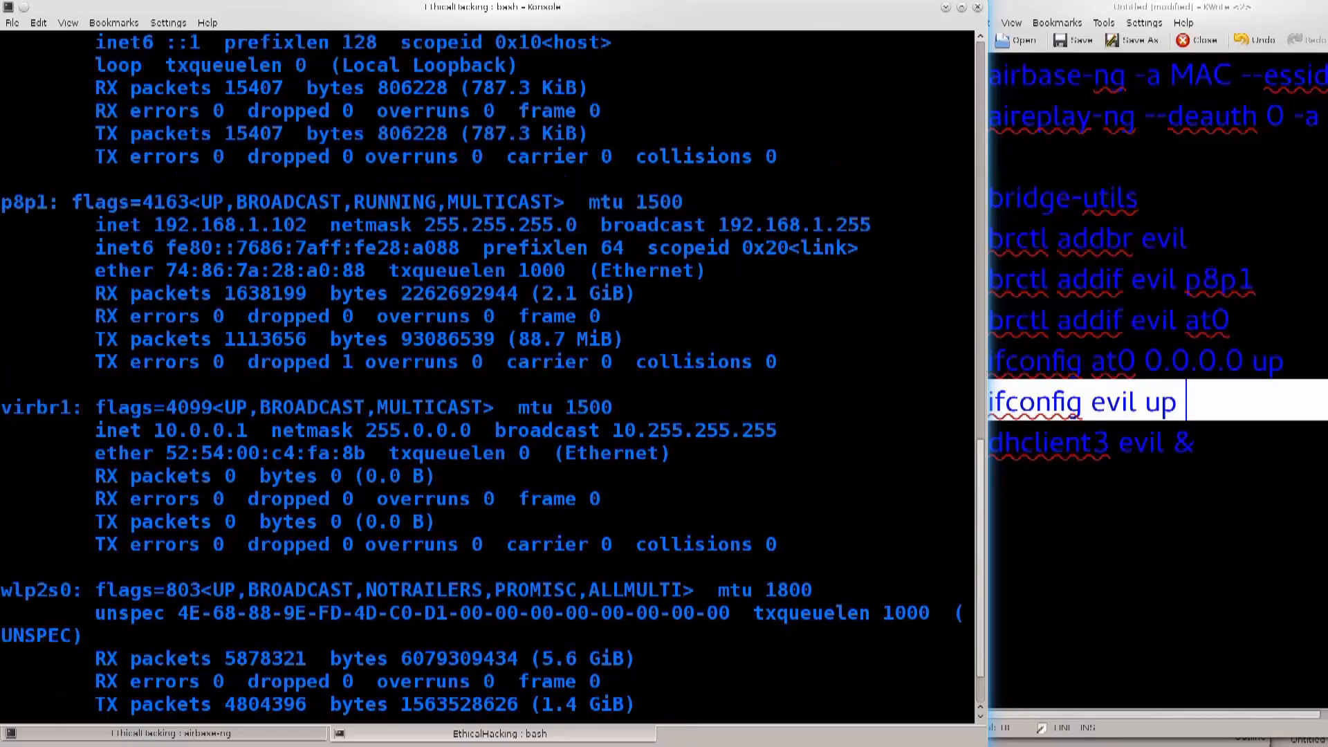
double_click(32, 202)
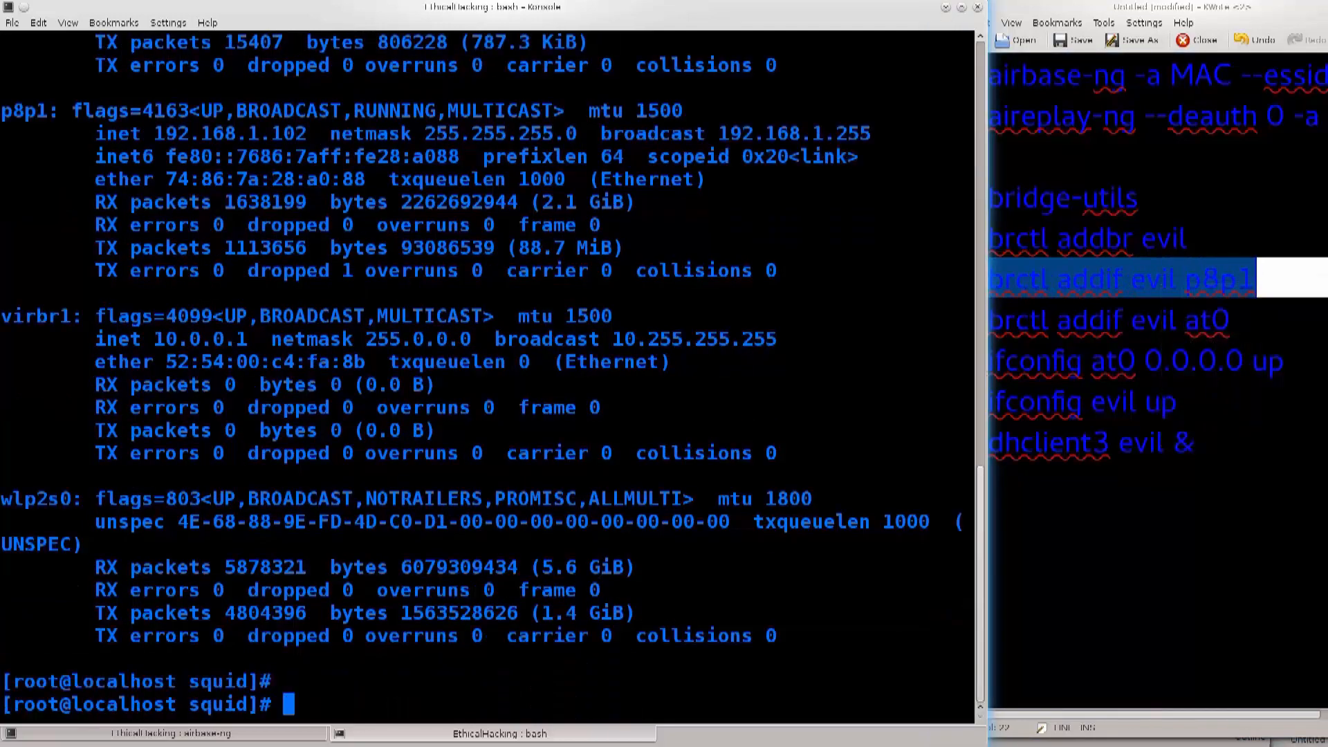
Attach p8p1 to the evil bridge with 'brctl addif evil p8p1'.
text(brctl addif evil p8p1)
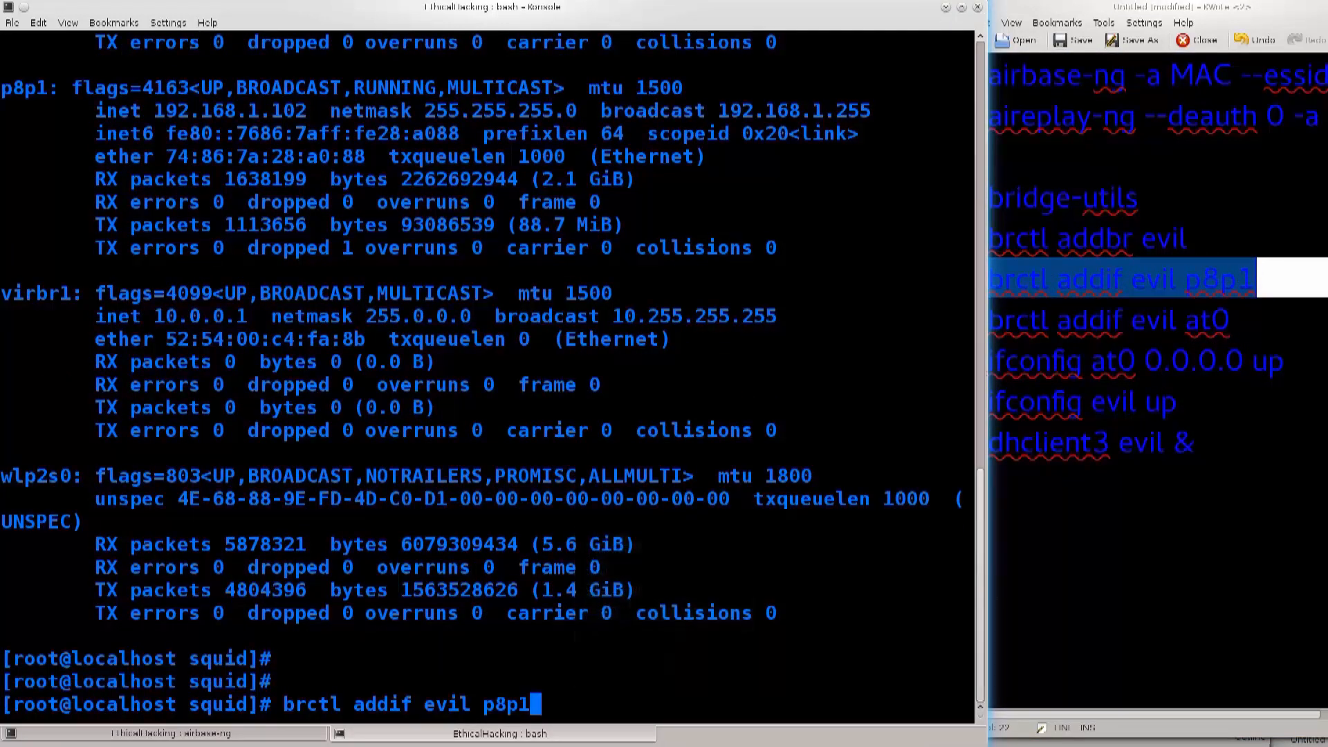
key(Return)
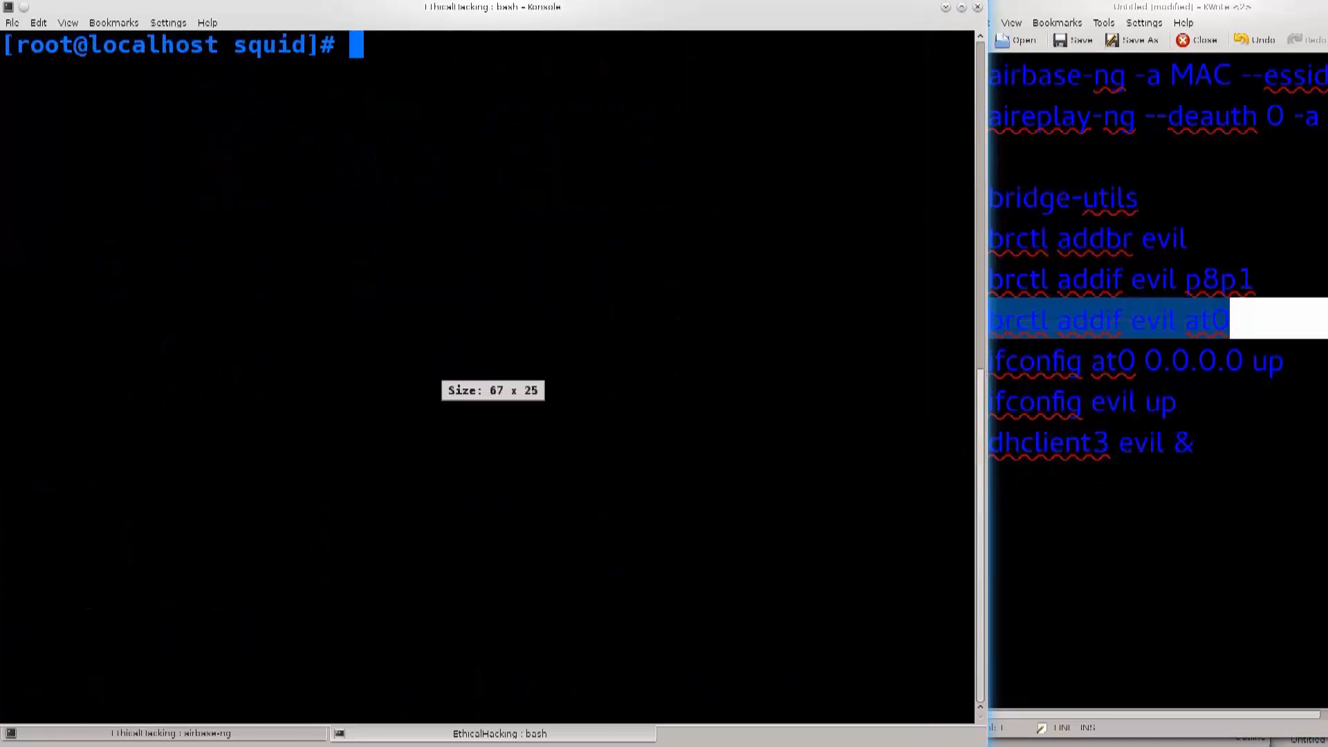
Run 'brctl addif evil at0', which reports at0 already belongs to a bridge.
text(brctl addif evil at0)
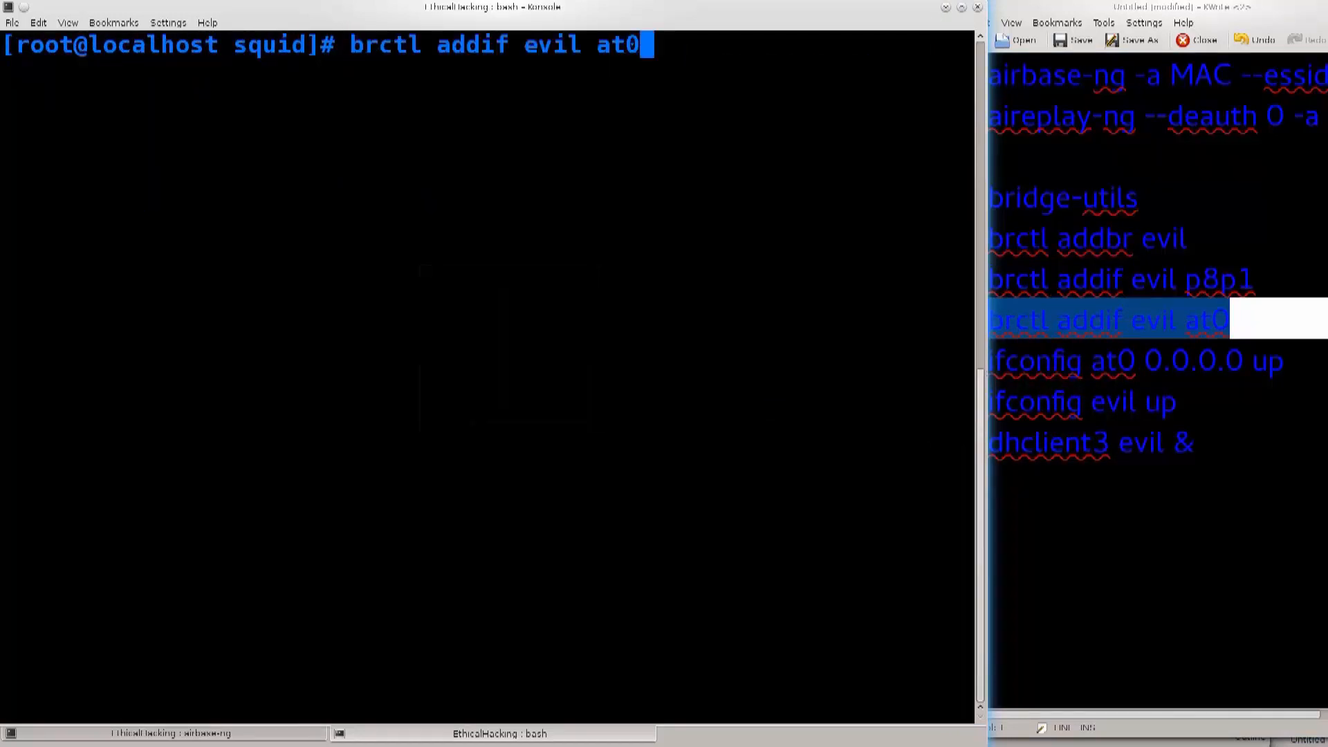
double_click(618, 44)
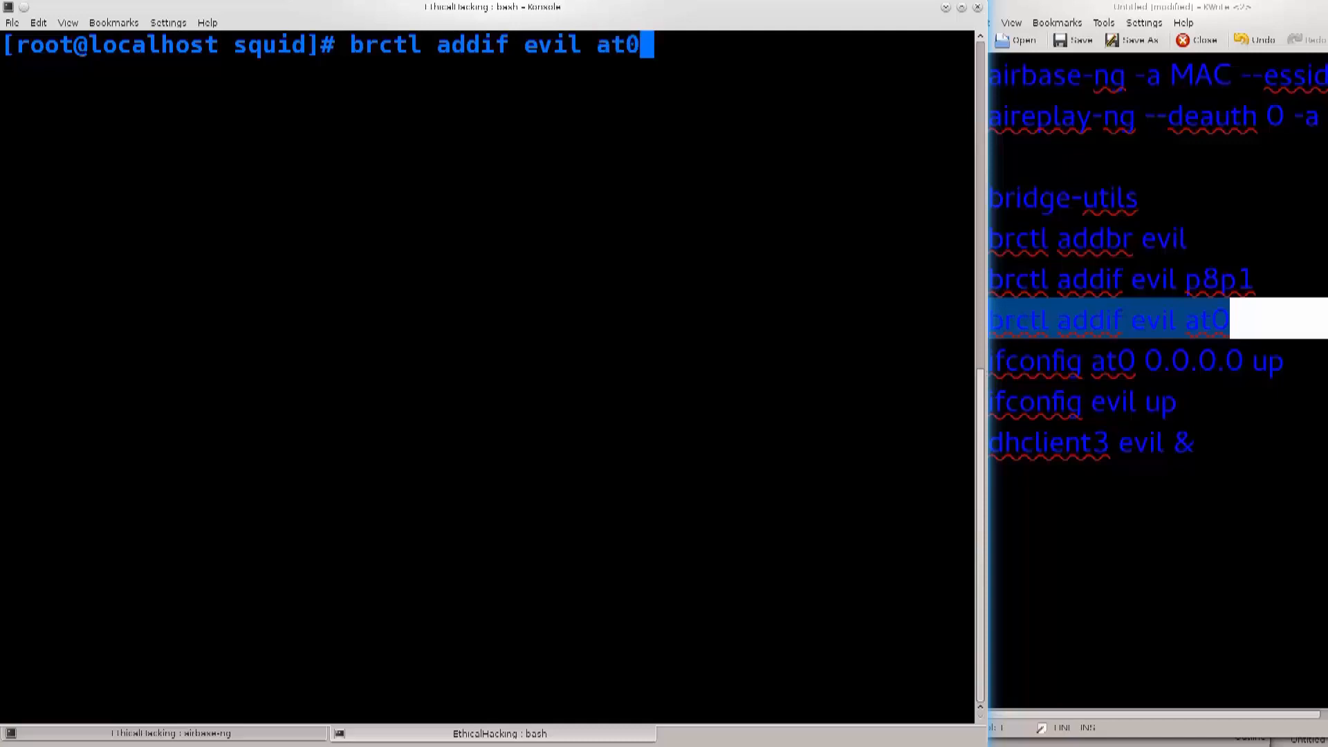
key(Return)
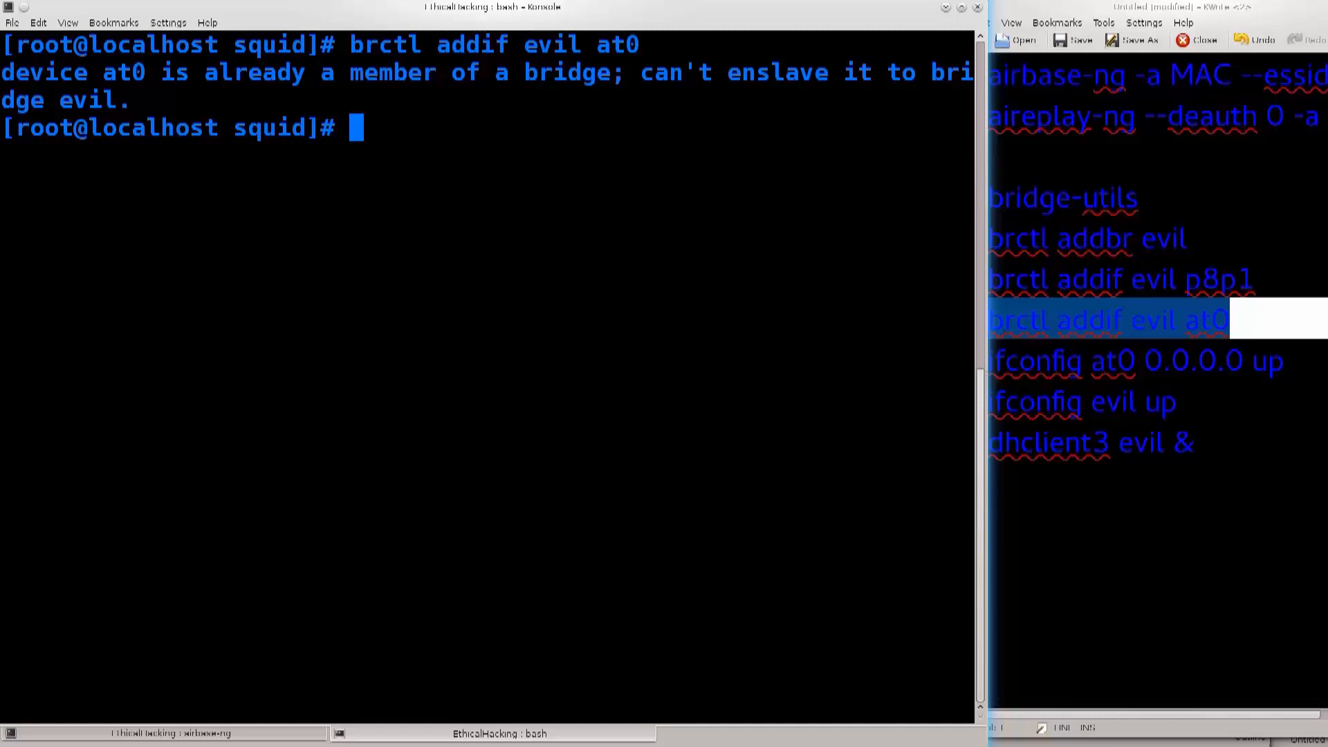
click(1082, 401)
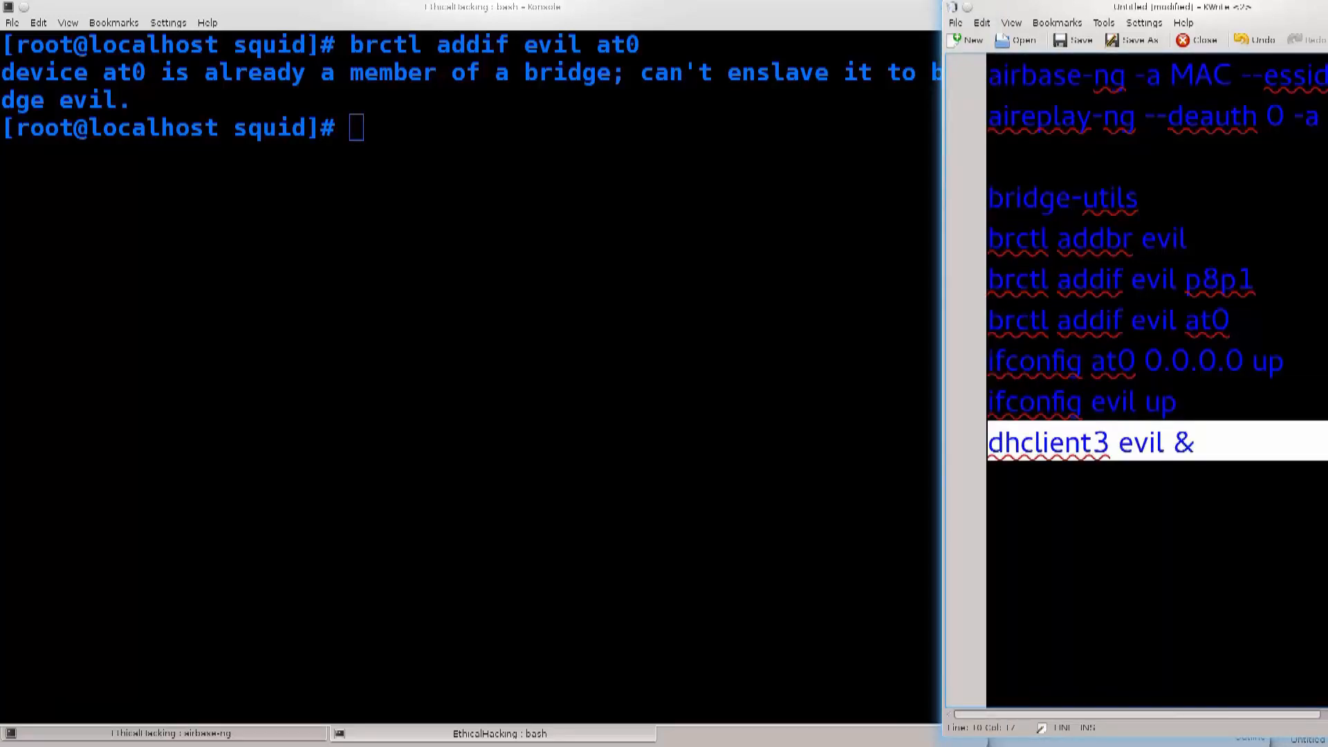
Copy 'ifconfig at0 0.0.0.0 up' from the notes and run it to bring at0 up.
right_click(1102, 362)
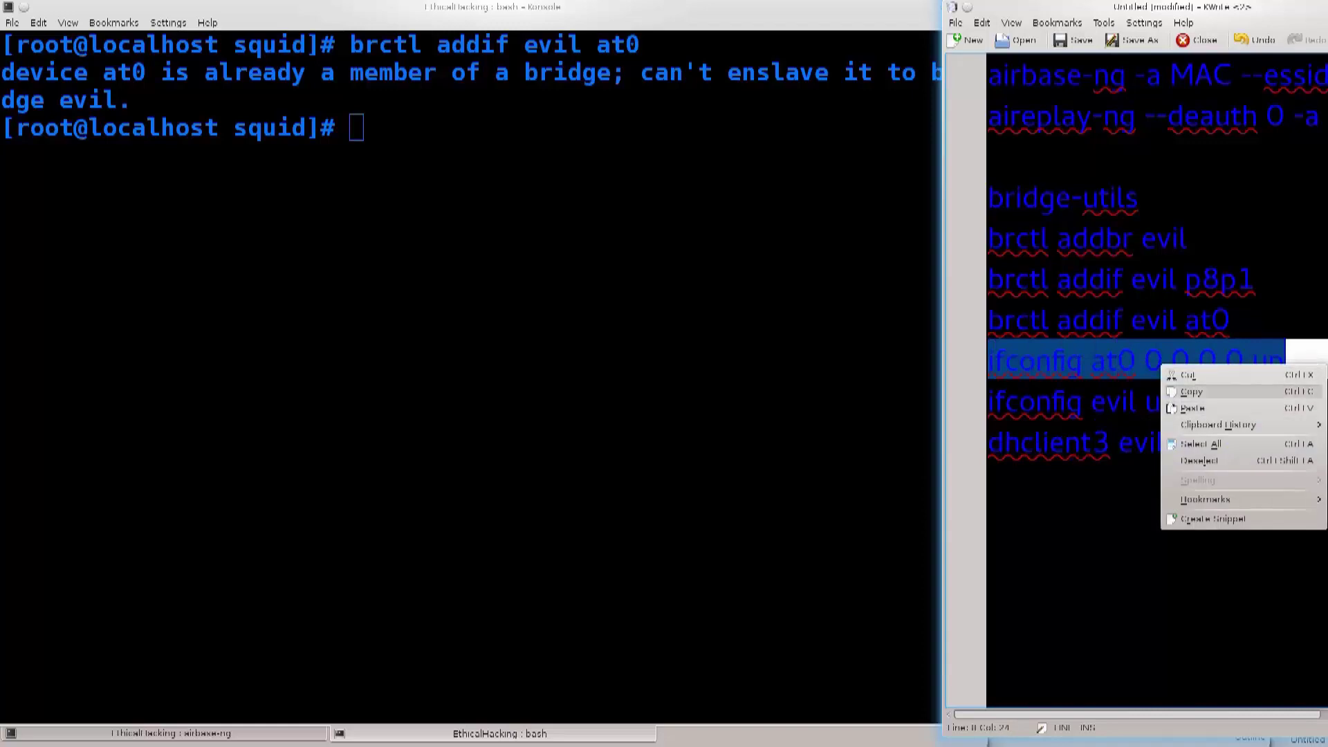
click(1192, 407)
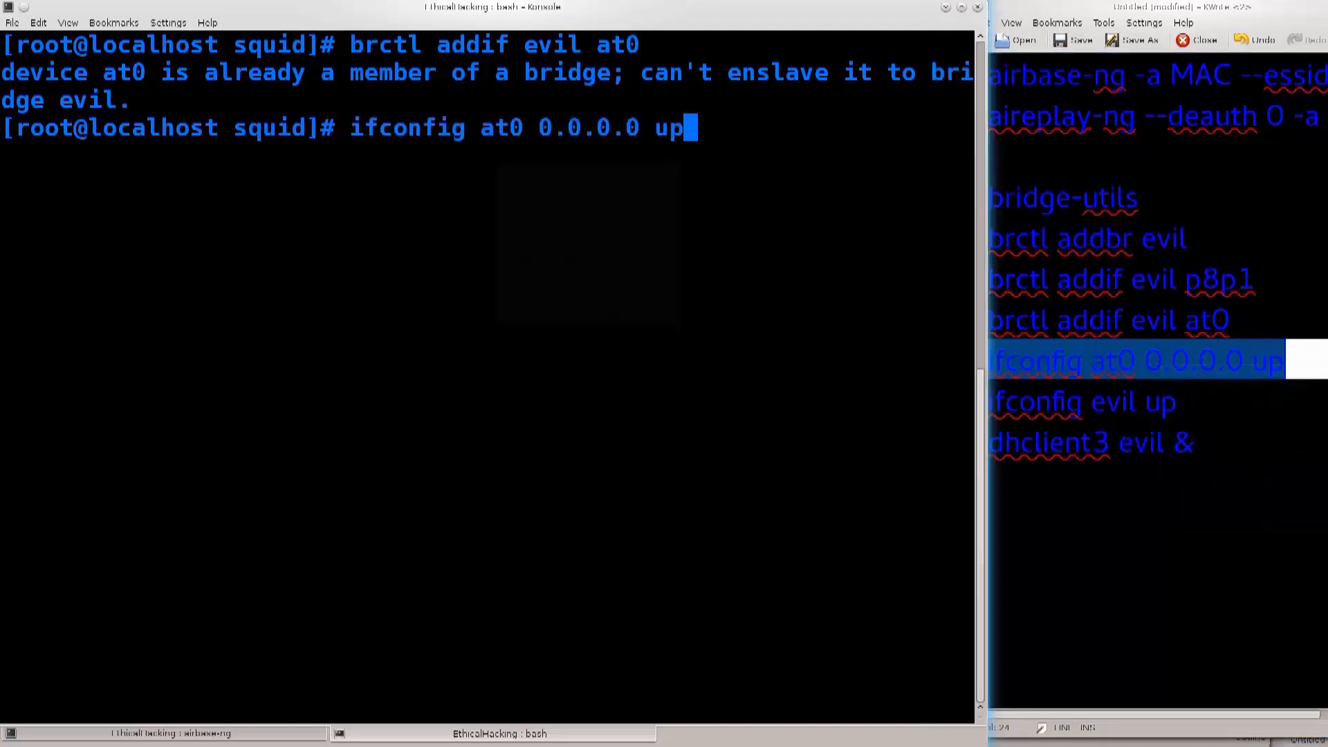
double_click(399, 127)
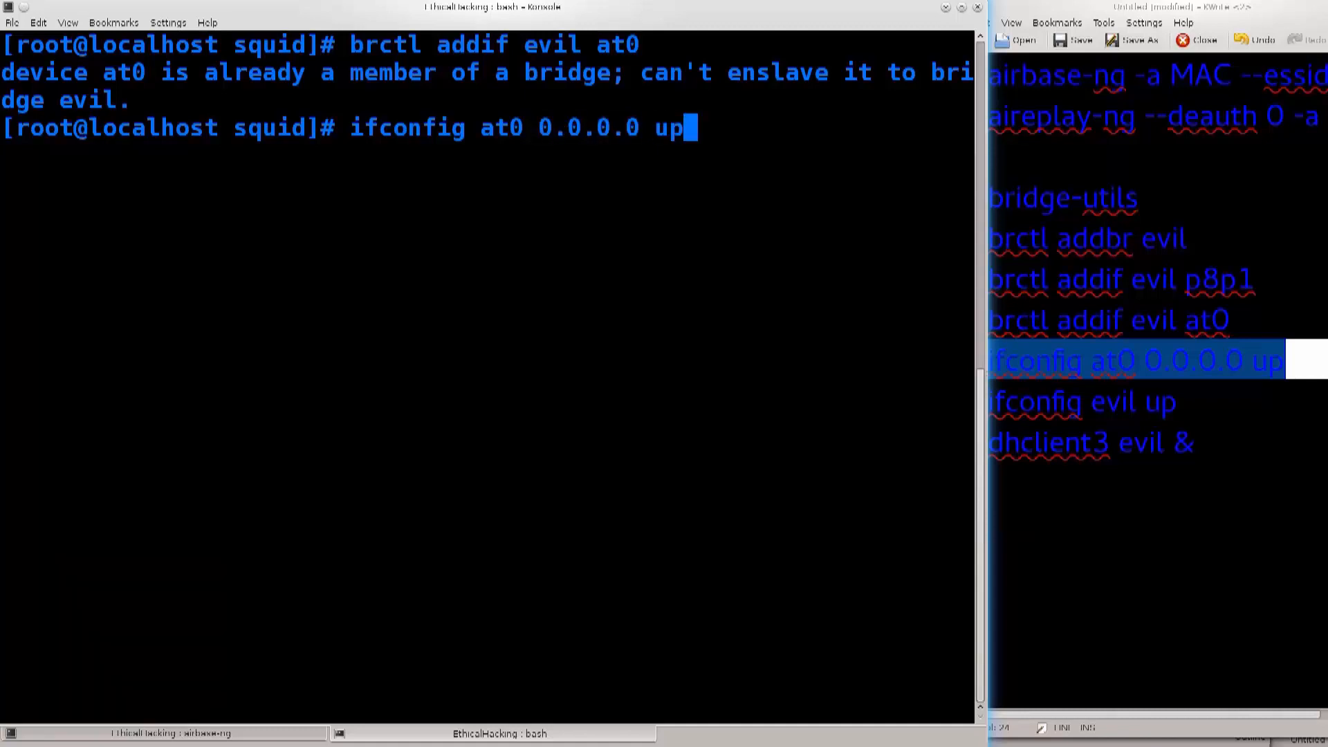
key(Return)
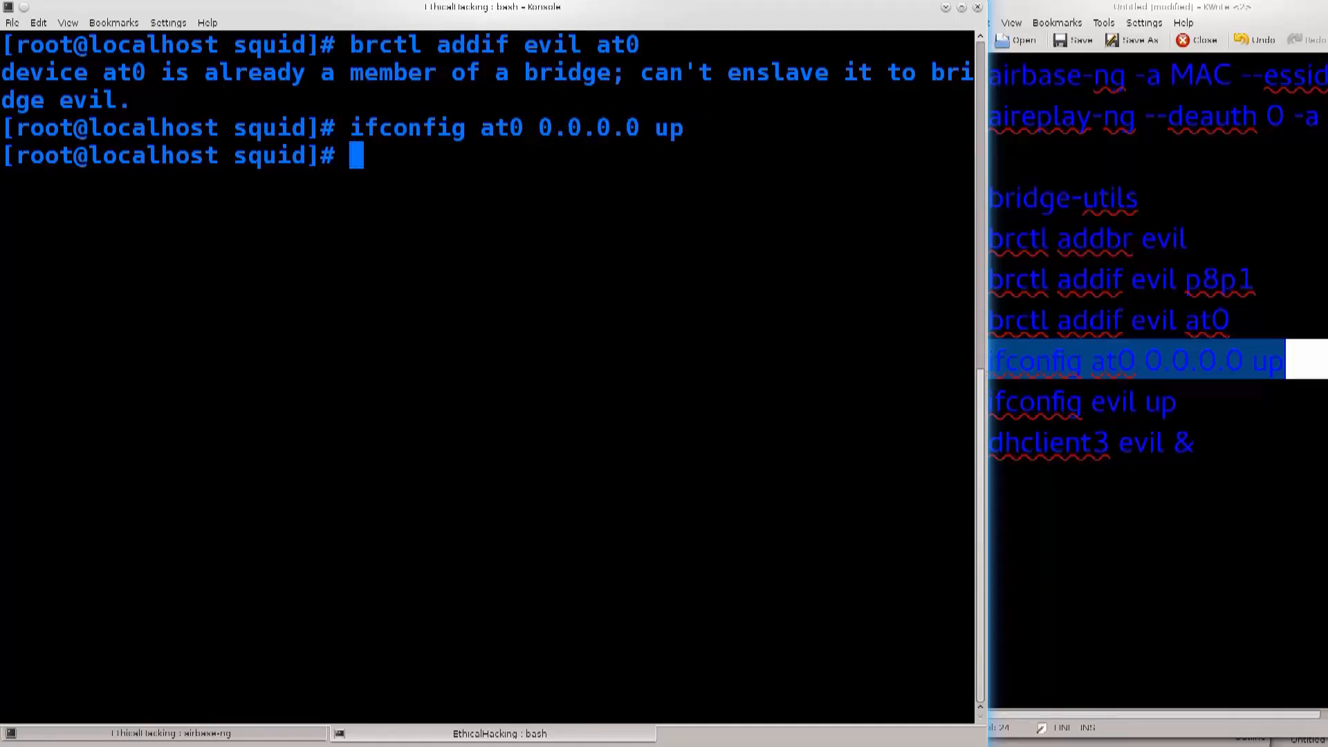
click(1082, 401)
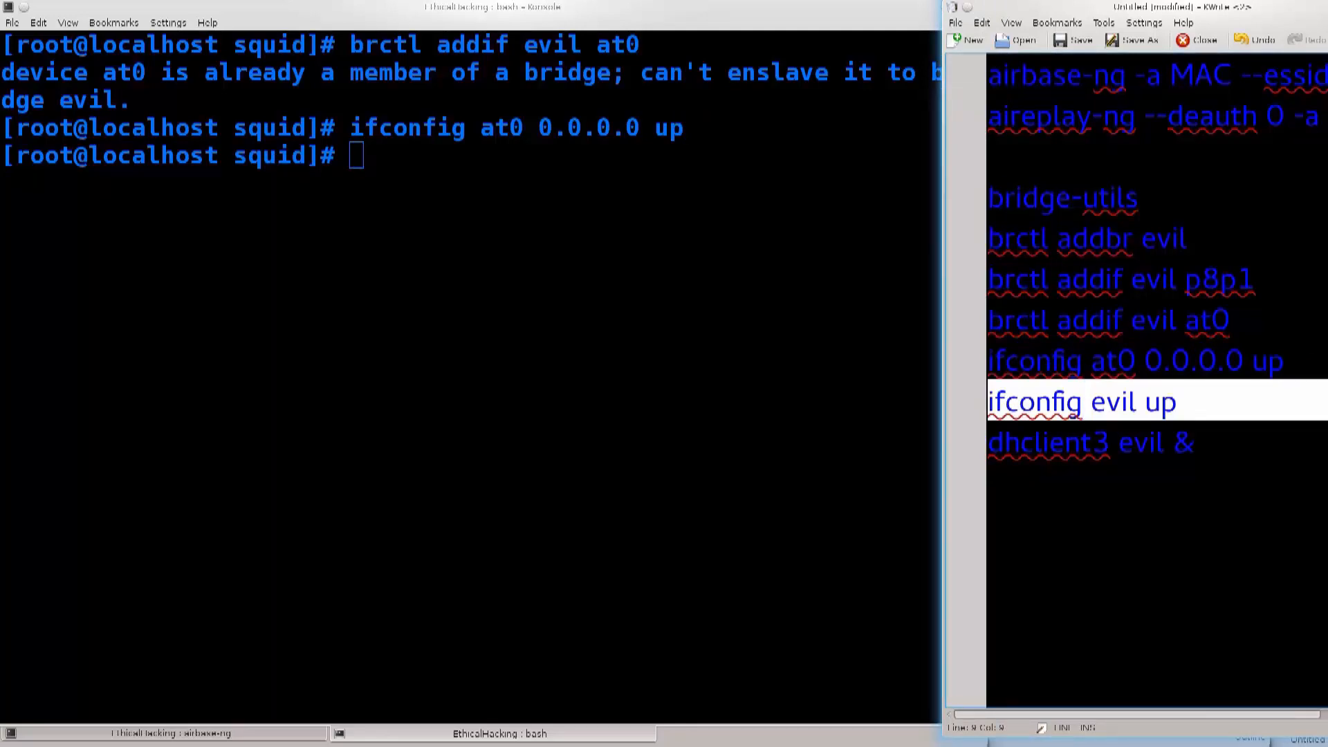
Copy 'ifconfig evil up' from the notes and run it to bring the bridge up.
right_click(1082, 401)
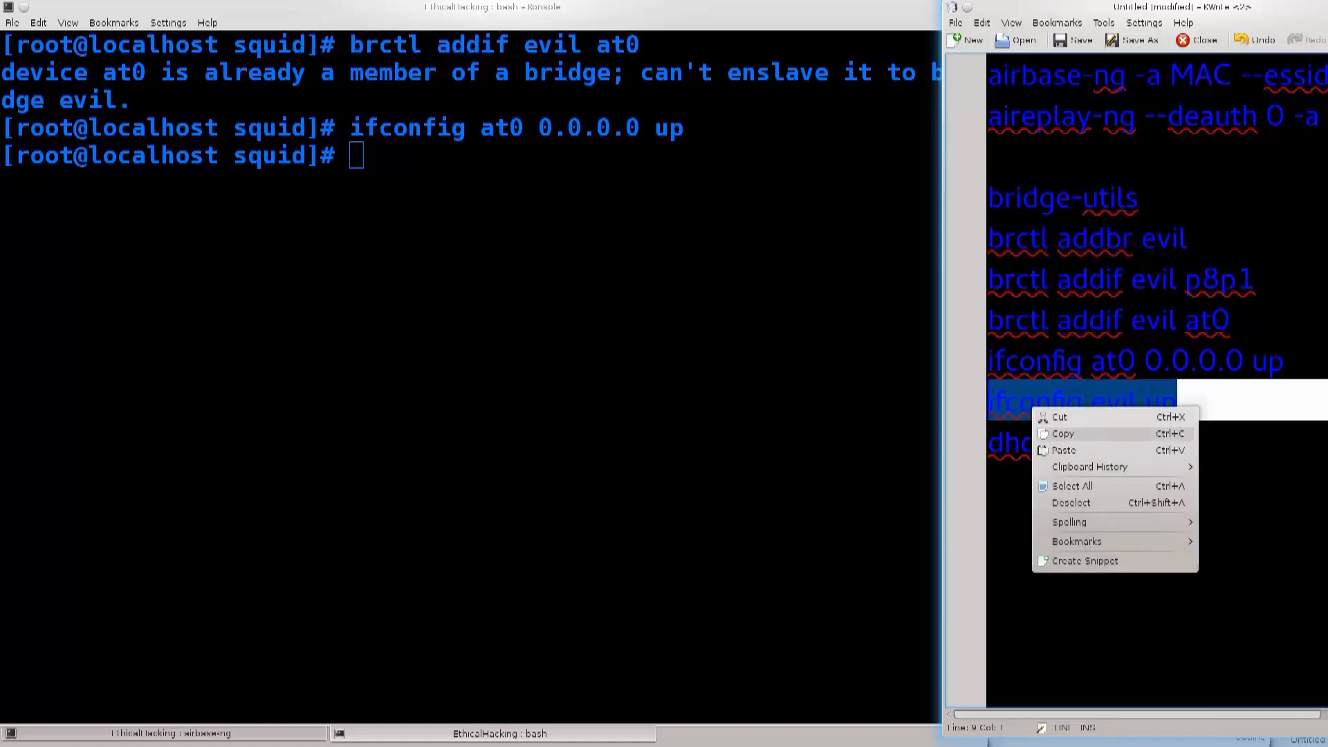
click(1064, 433)
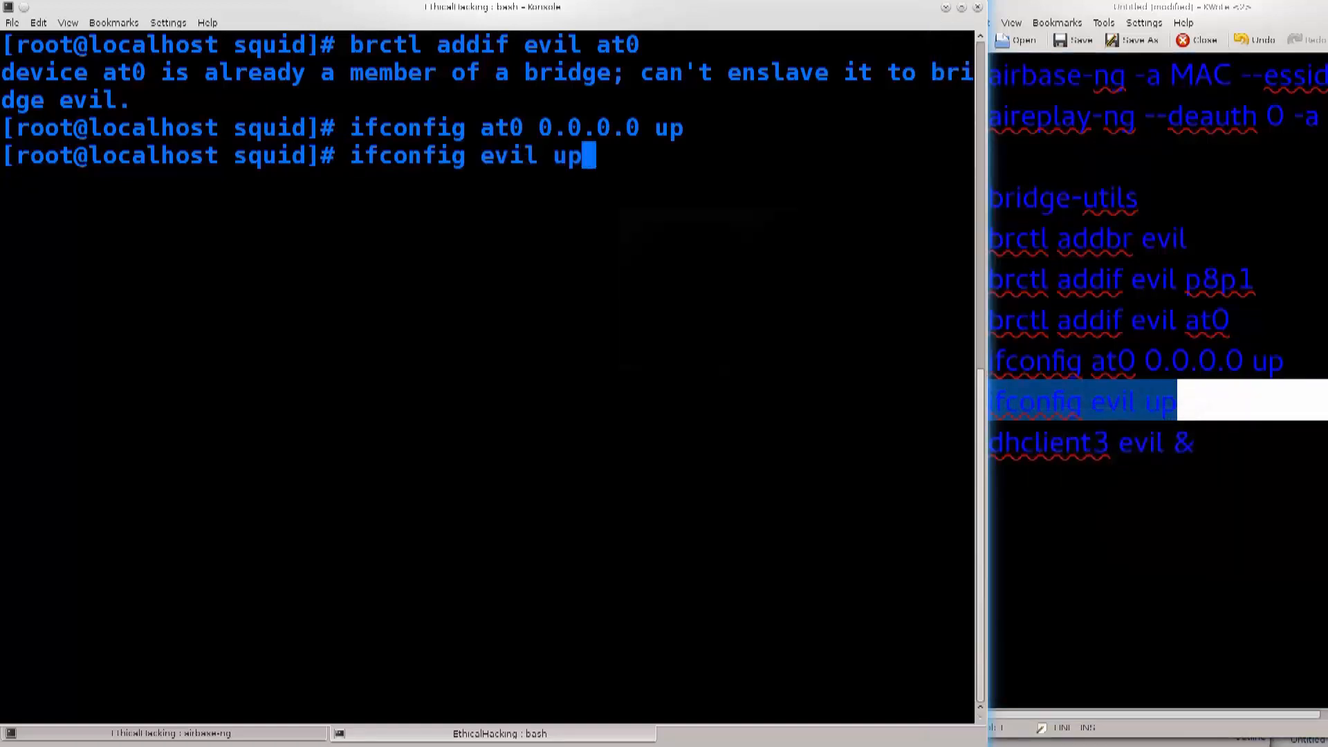
key(Return)
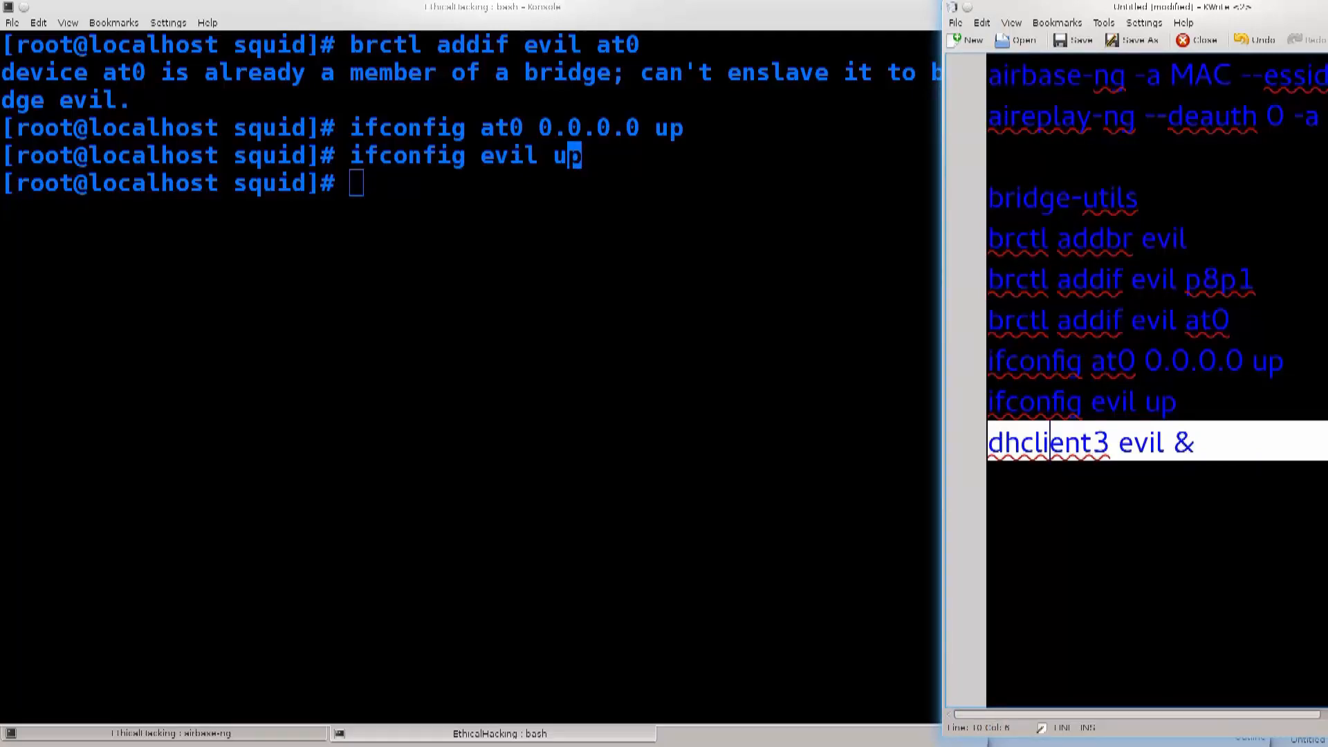
Paste and run 'dhclient3 evil &' twice, both failing with command not found.
right_click(1093, 440)
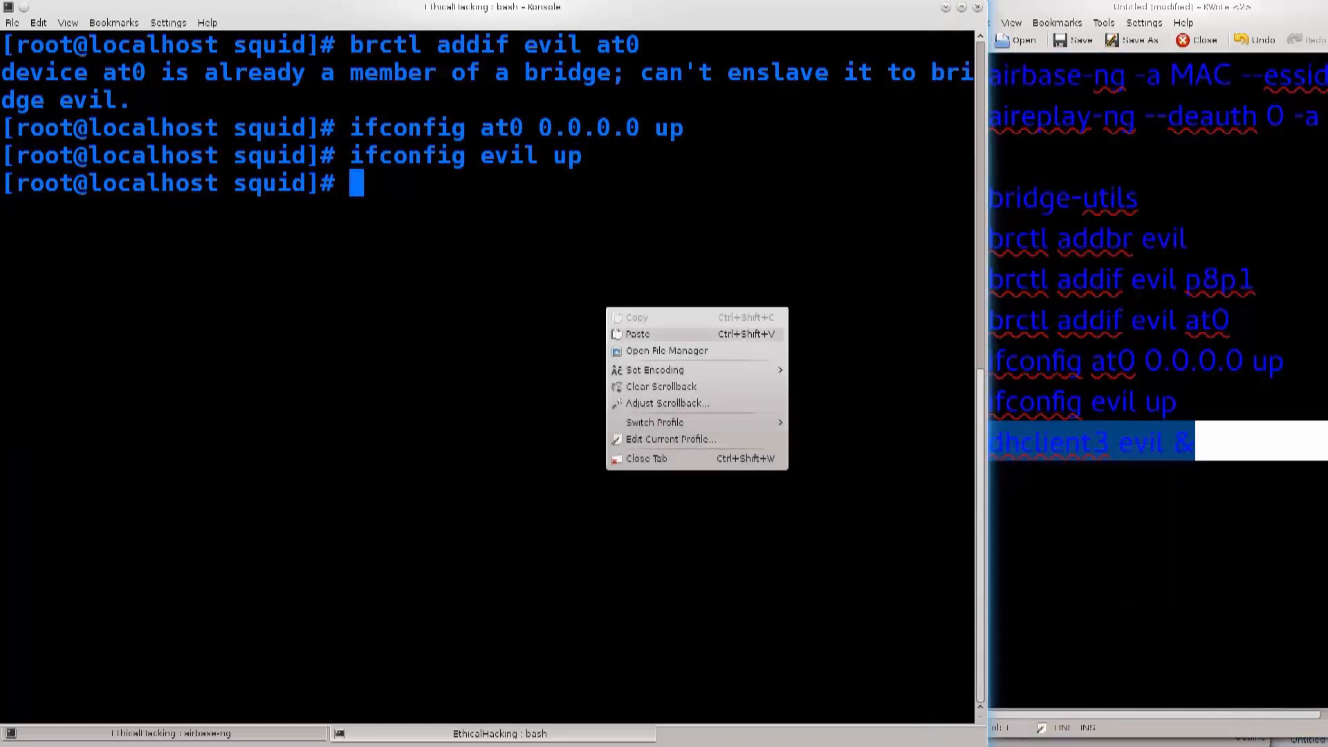
click(636, 334)
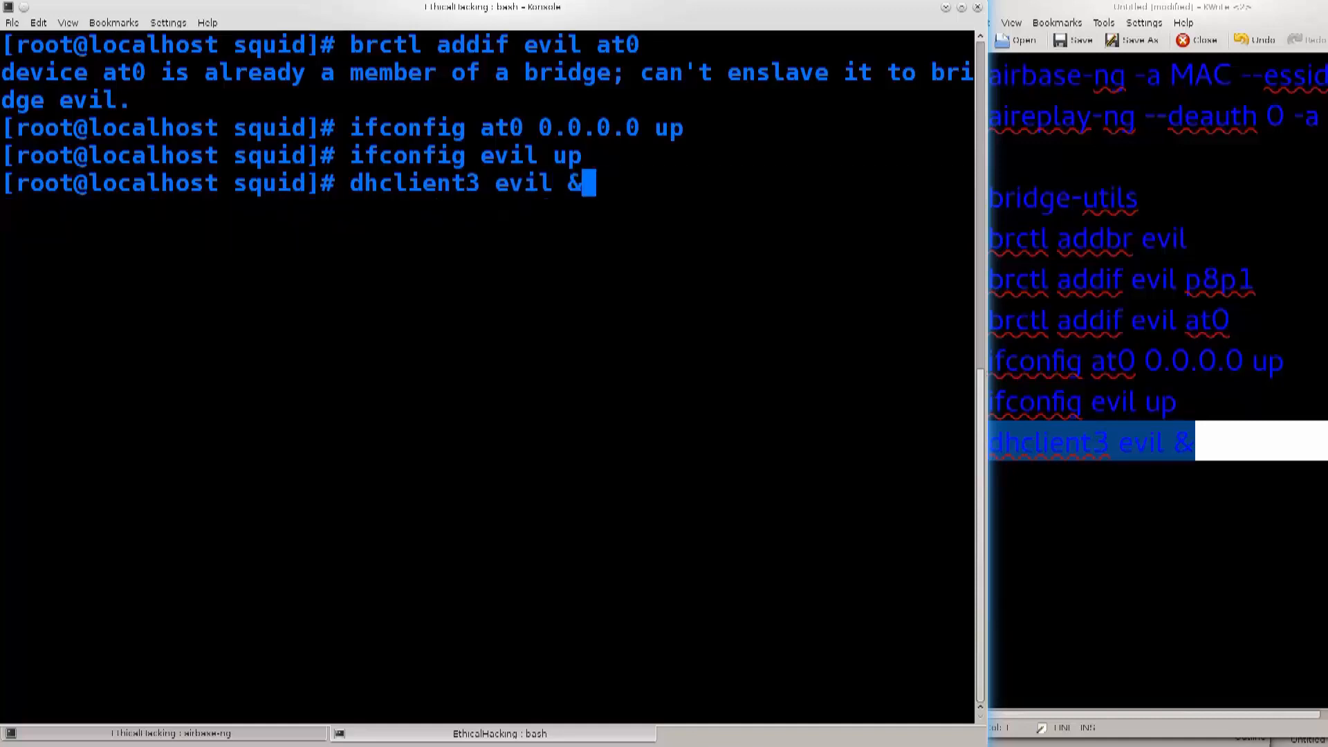
key(Return)
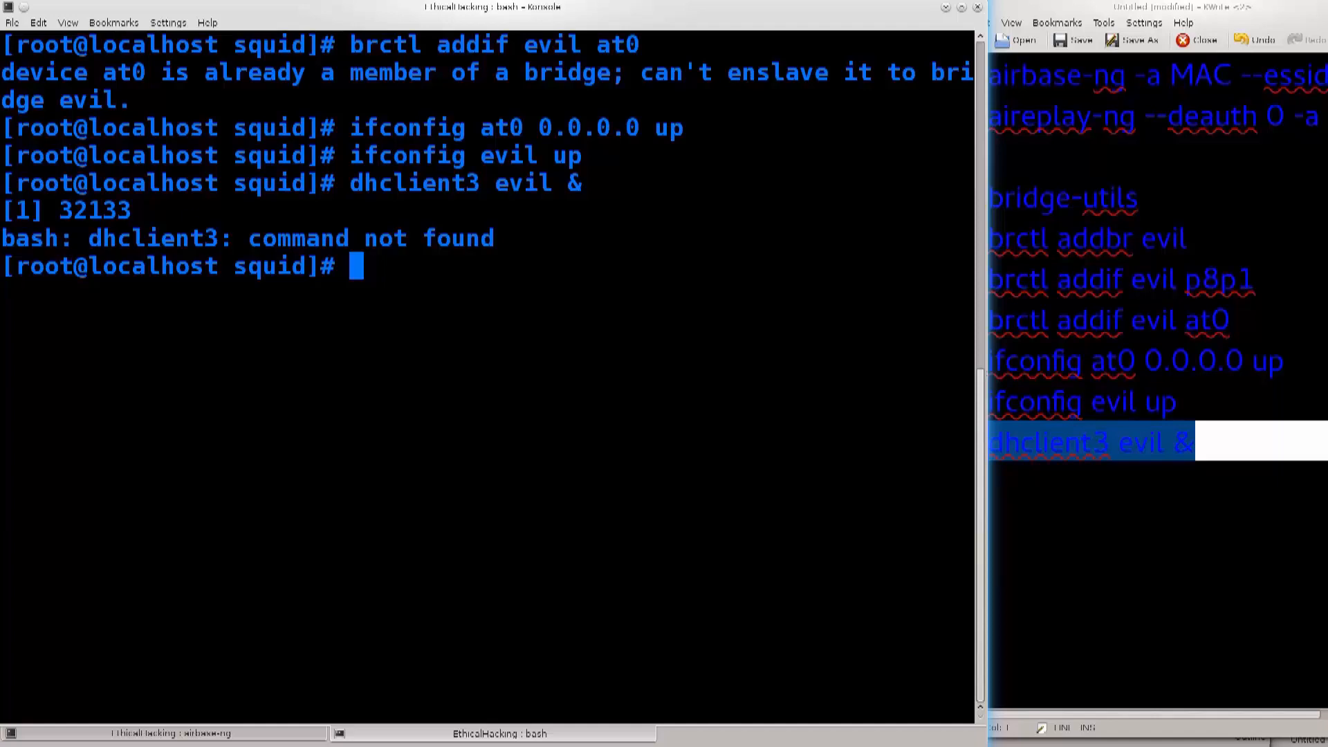
key(Return)
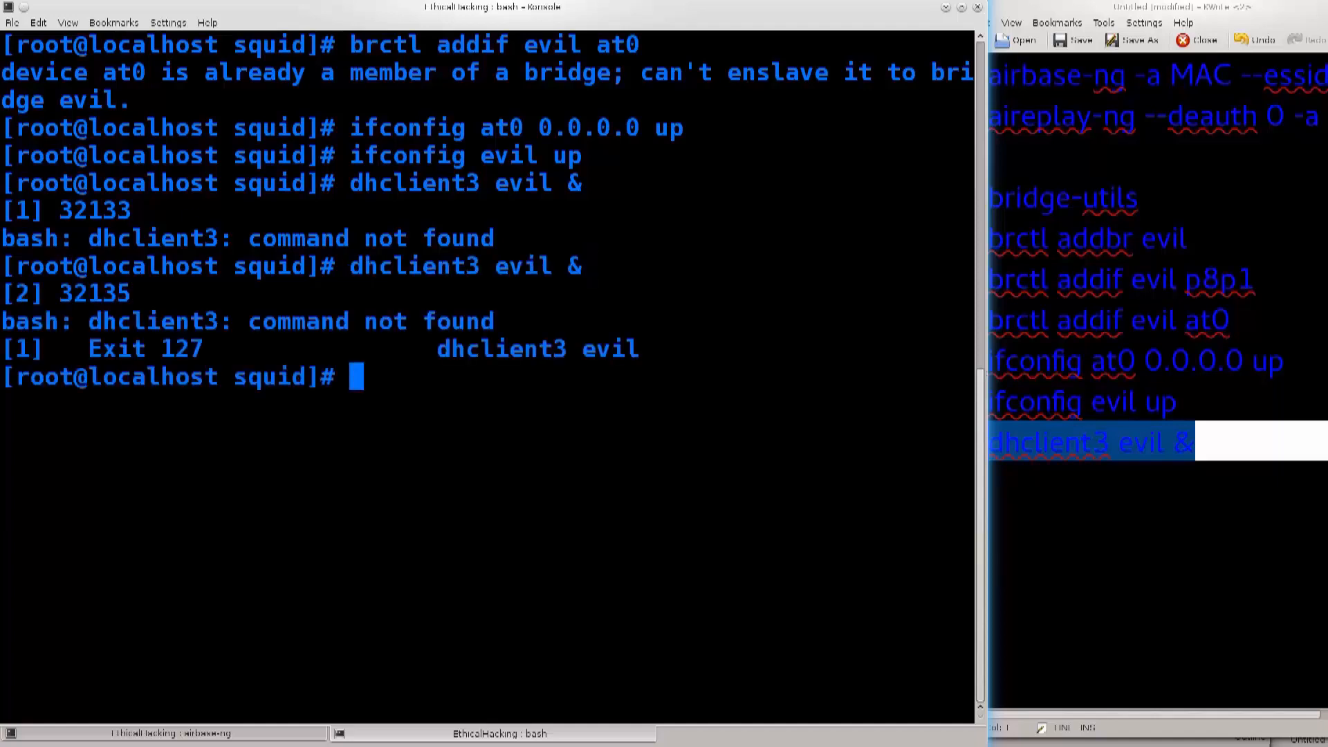
text(client3 evil &)
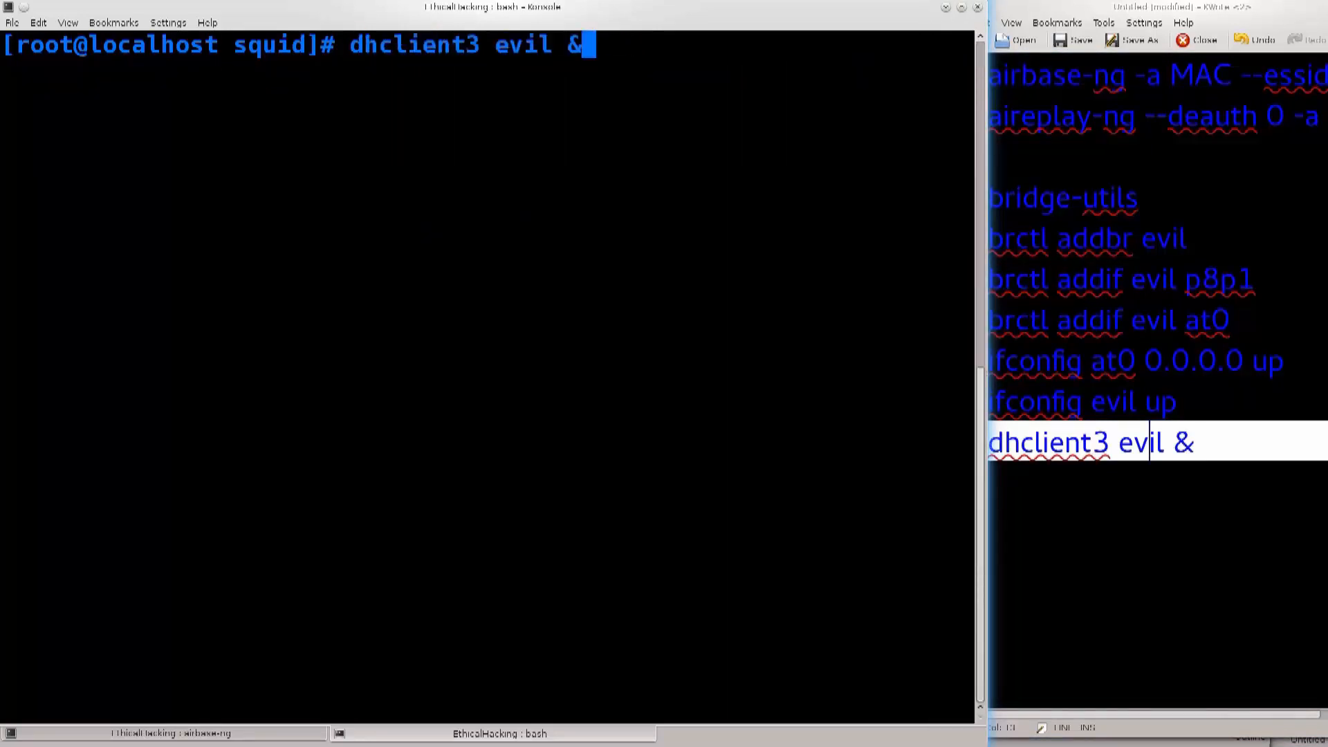
Run 'dhclient evil', which reports a client already running, then clear the terminal.
key(Return)
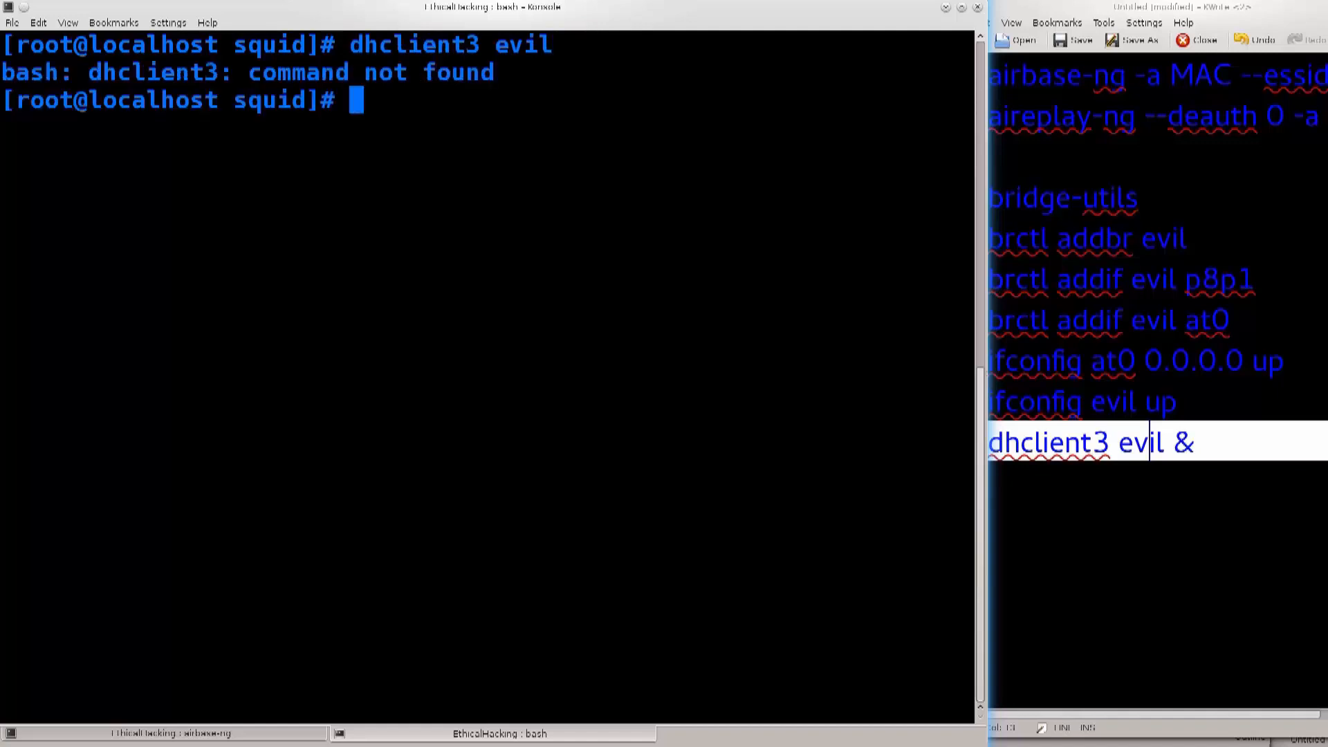
text(dhclient3 evil)
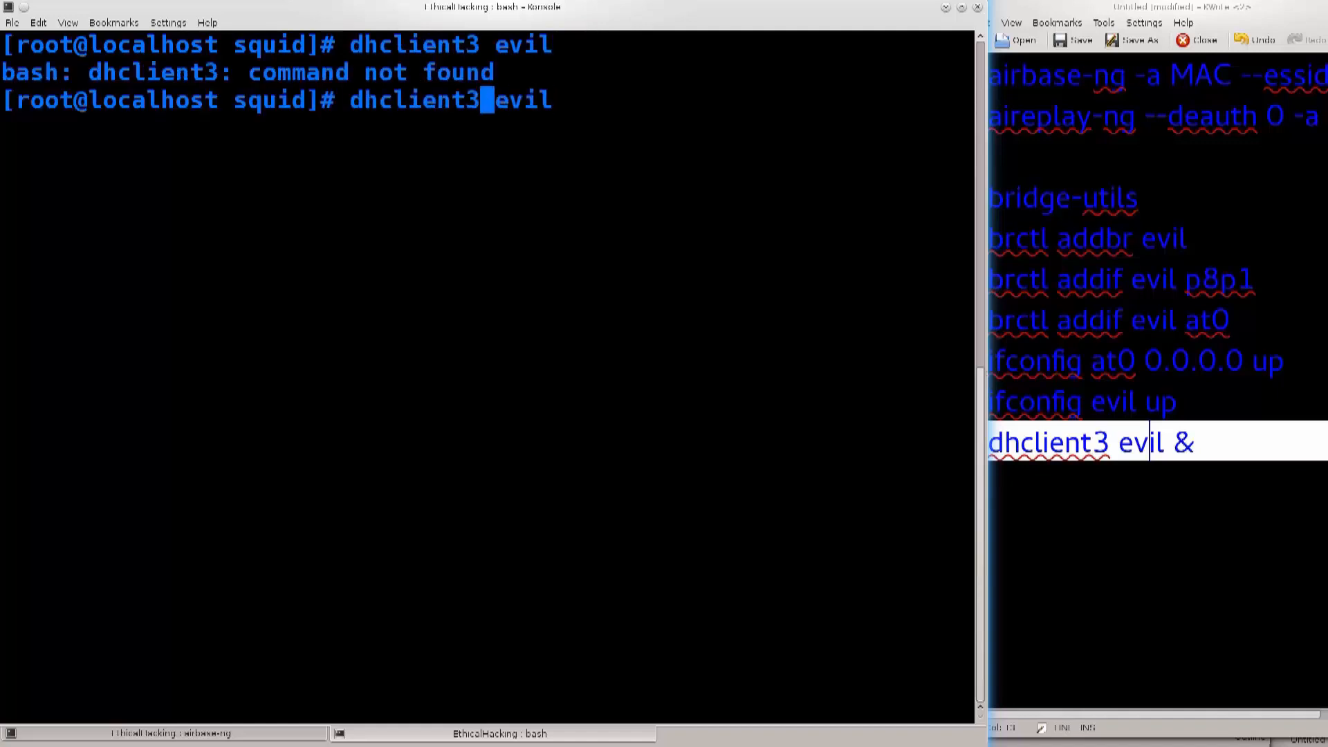
key(Return)
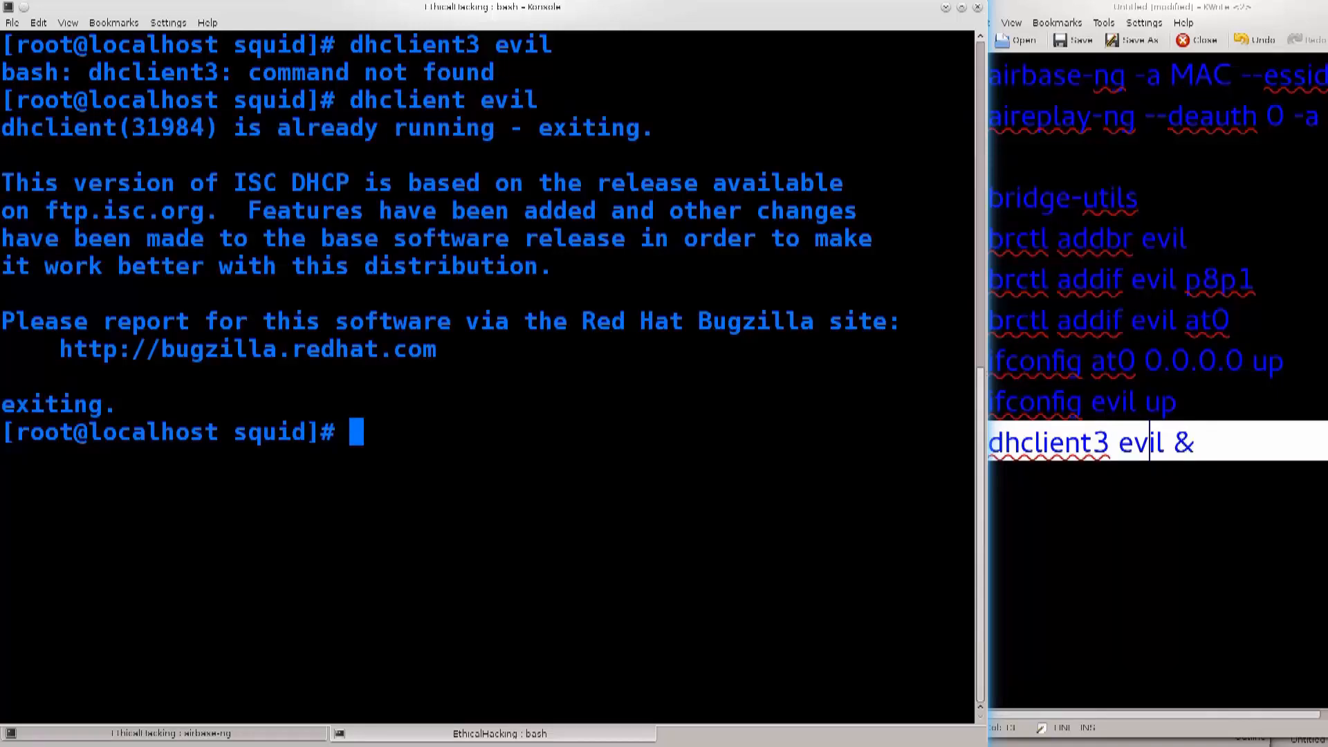
double_click(1093, 441)
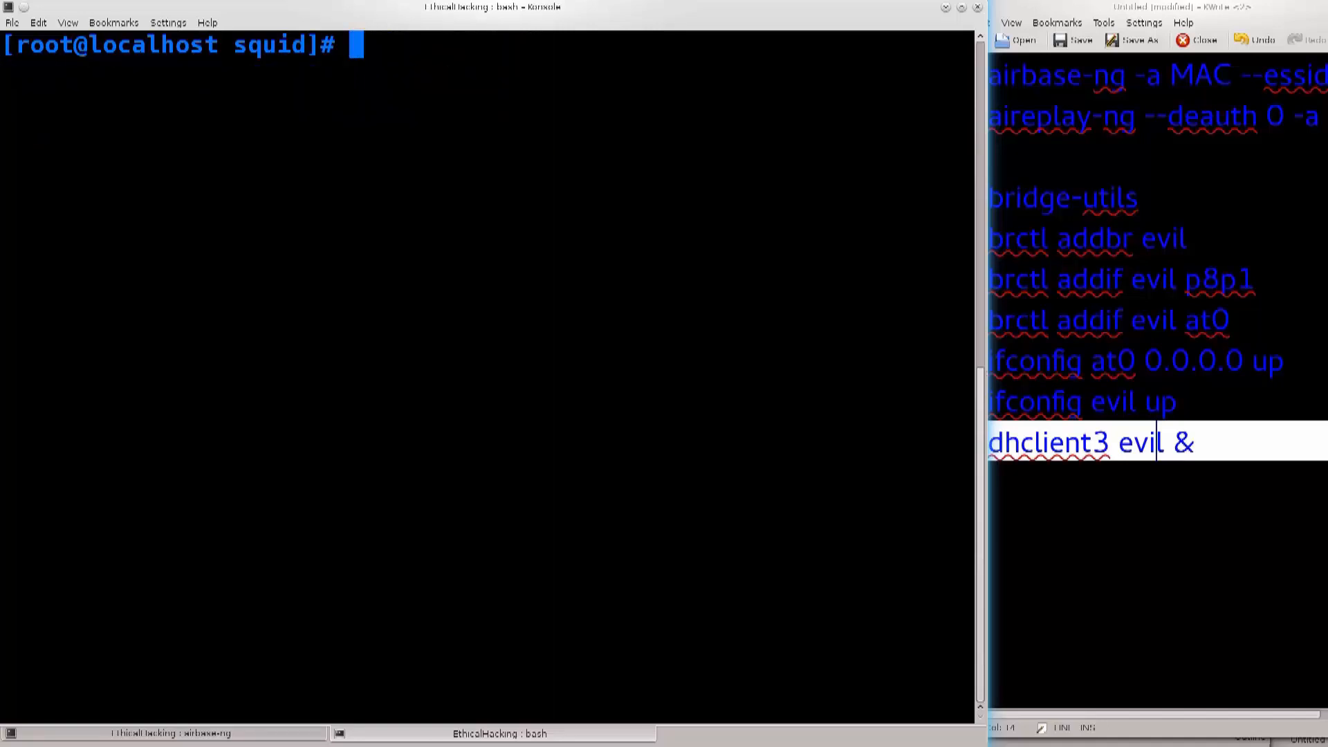
click(169, 733)
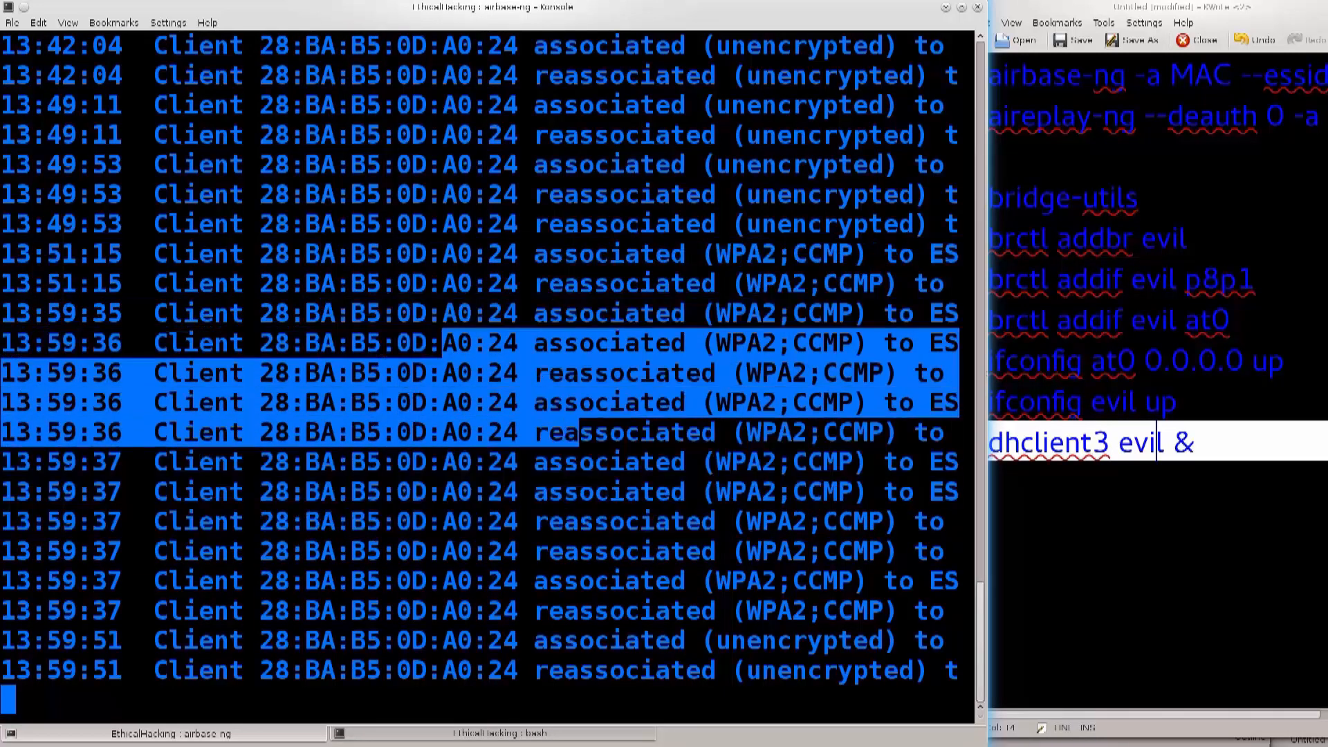
mouse_move(440, 734)
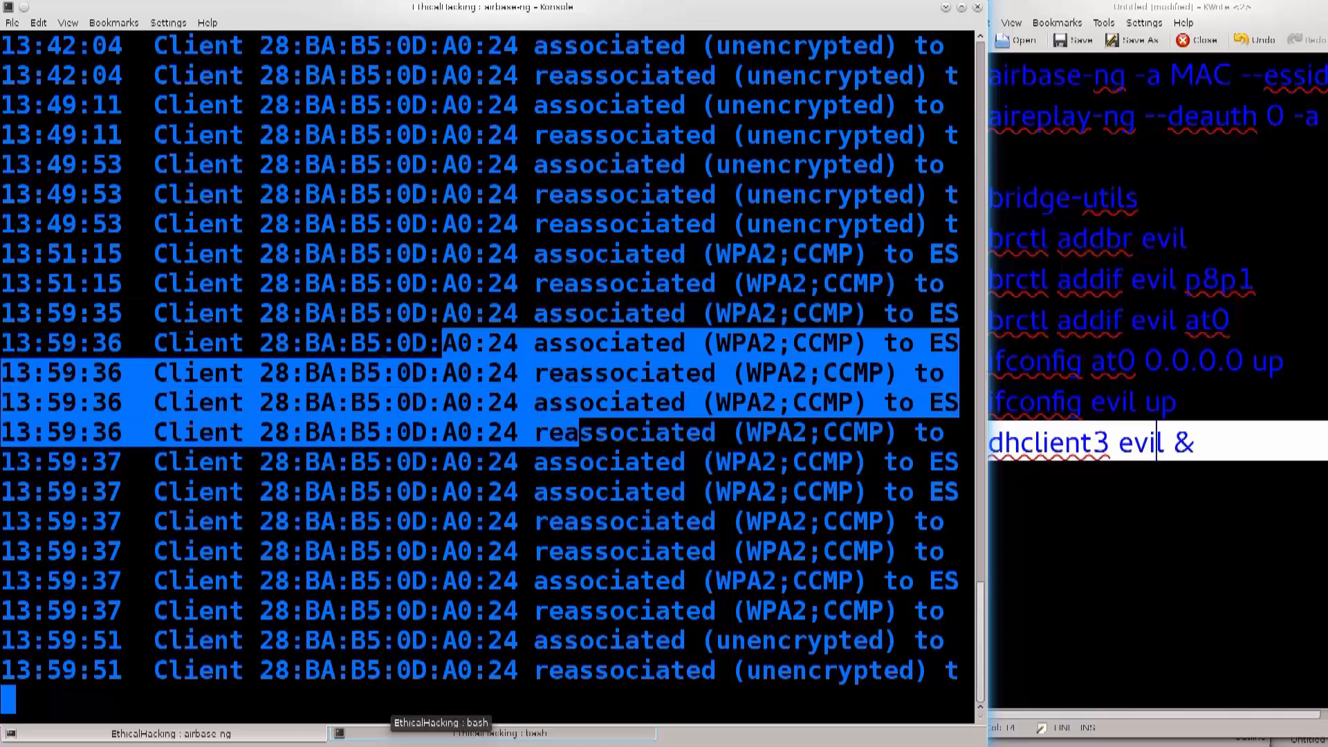
click(494, 734)
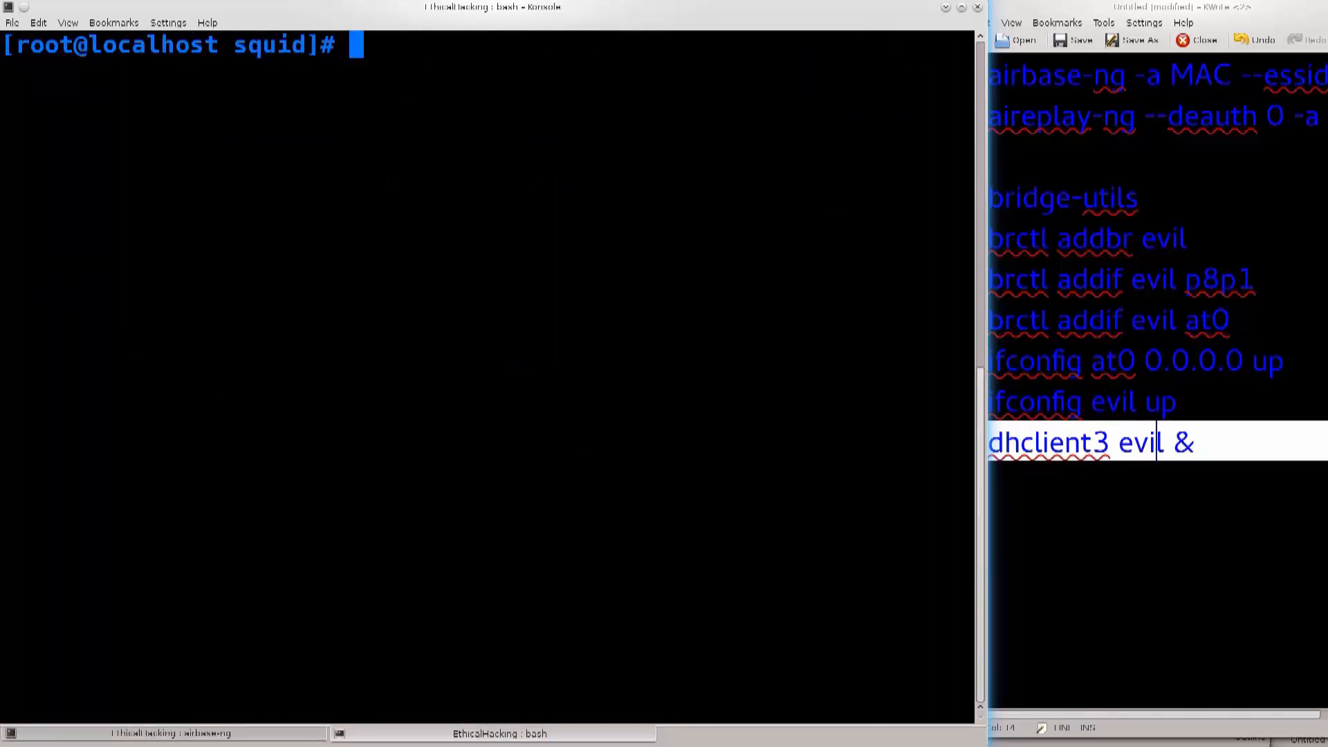